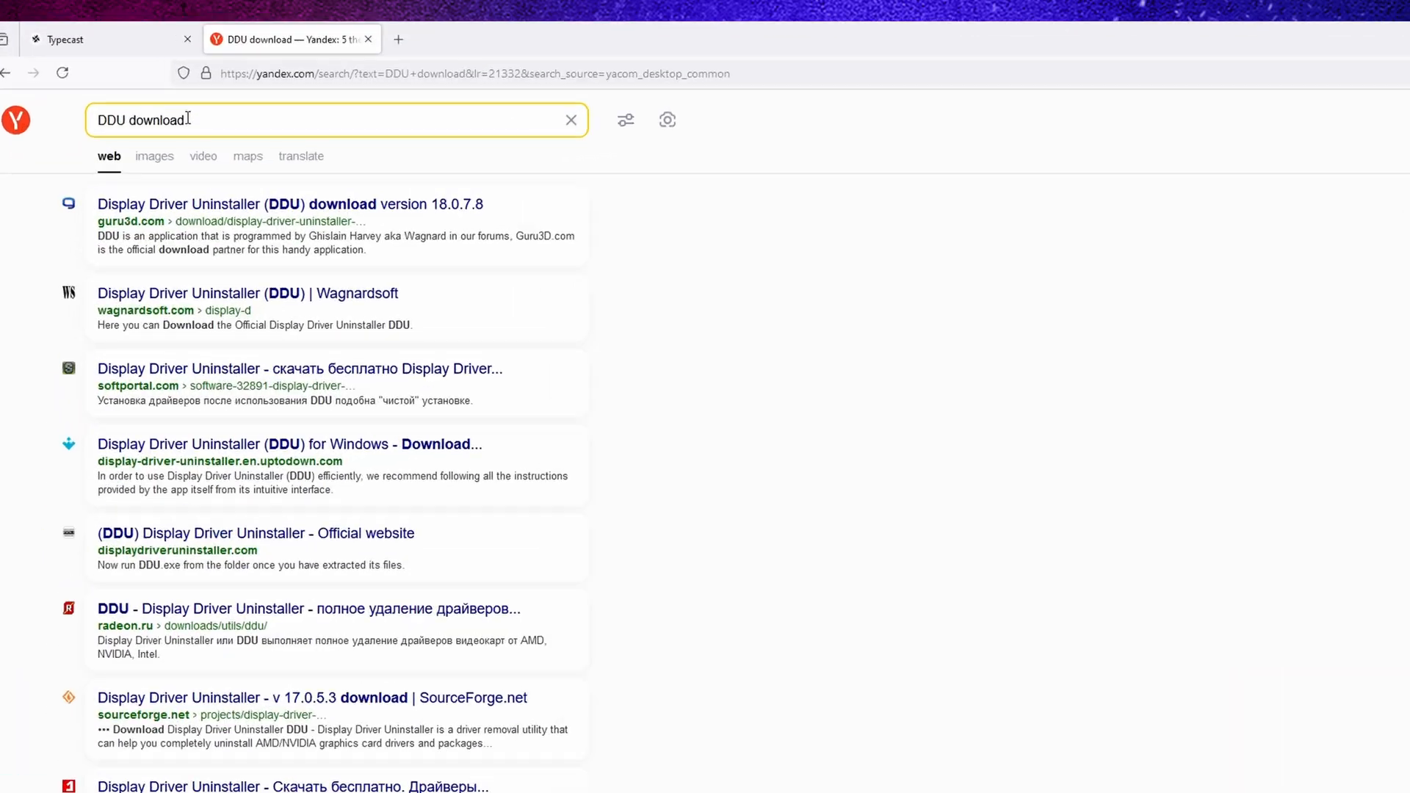
Step: Download DDU from the Guru3D result and extract the zip to a desktop folder
left_click(227, 204)
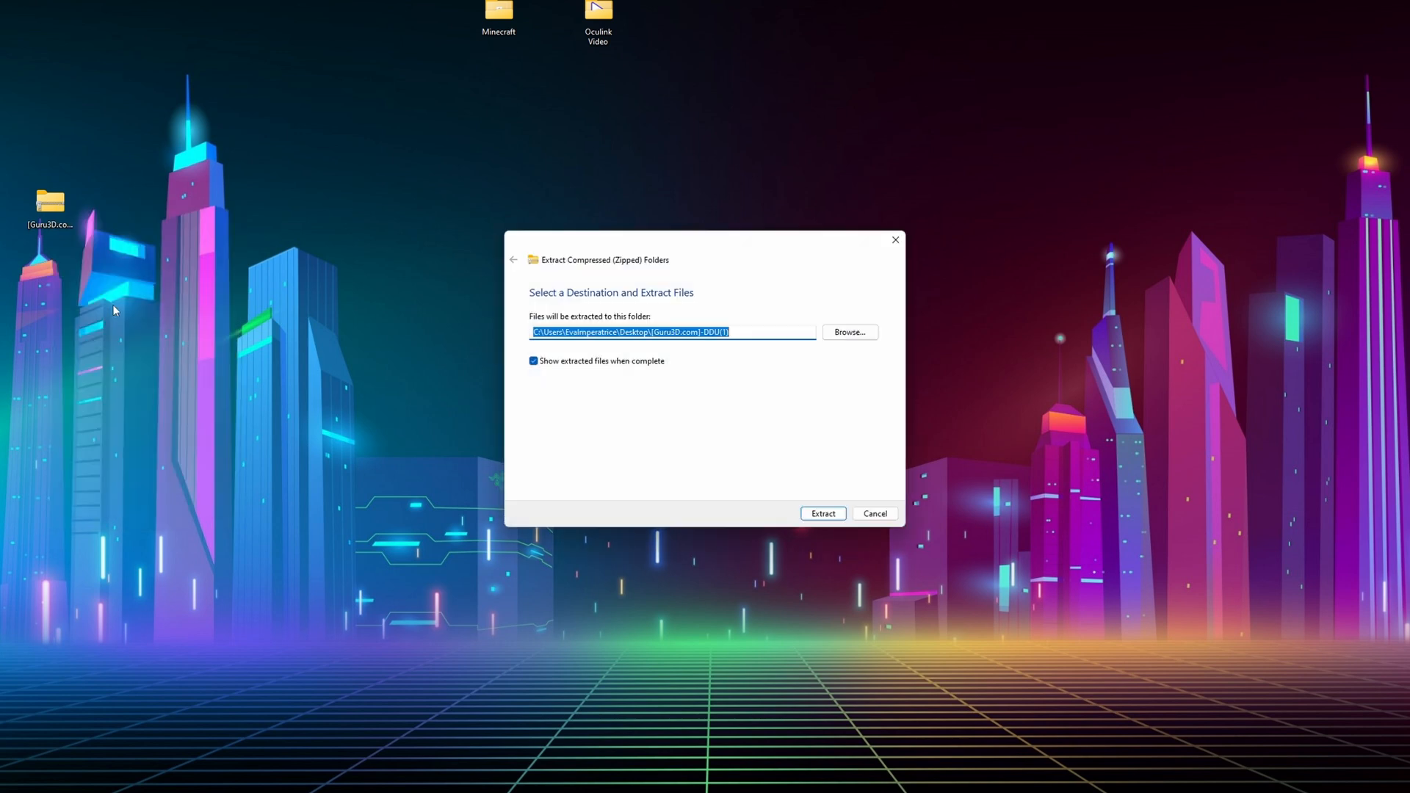
left_click(823, 513)
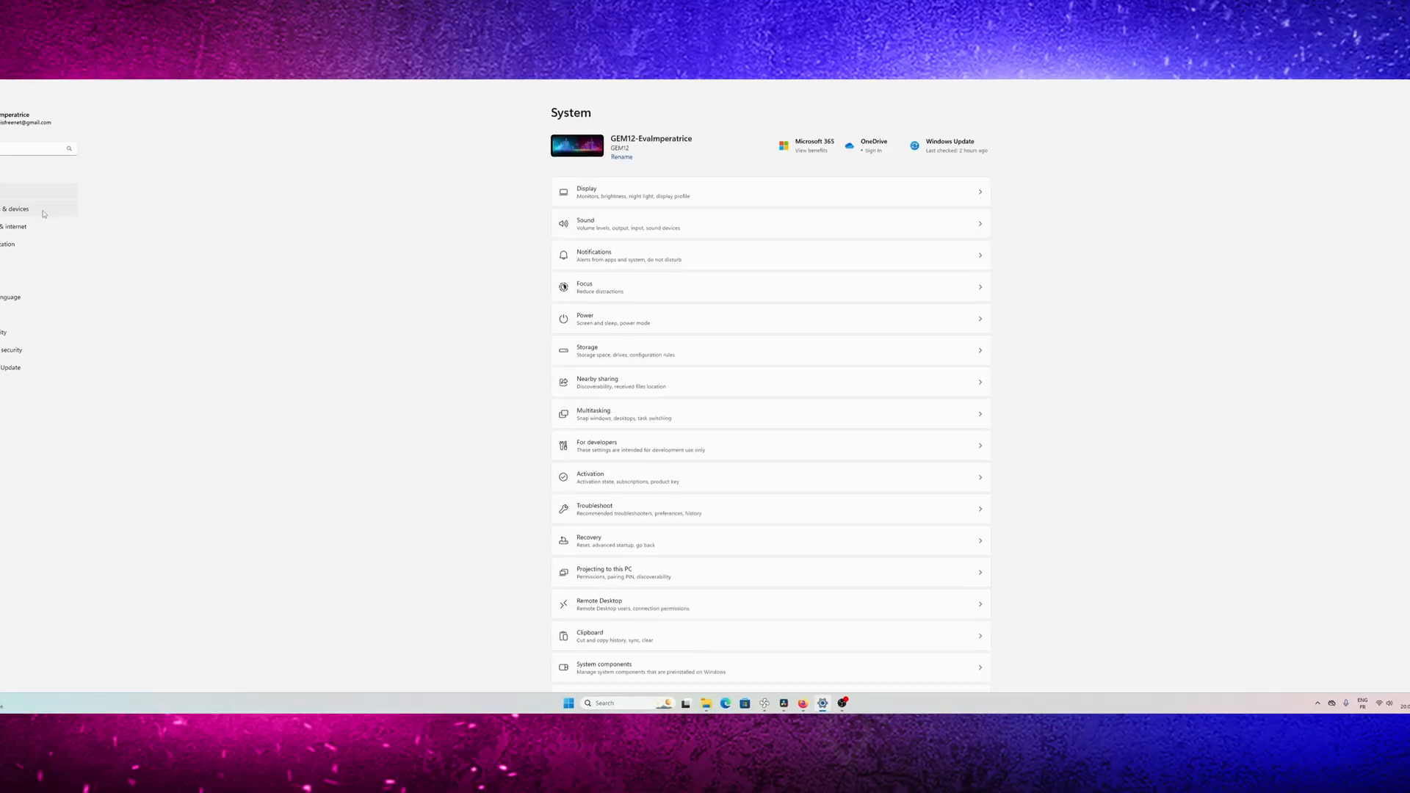
Step: Use Recovery's Advanced startup to restart into the Startup Settings screen
scroll("down", 3)
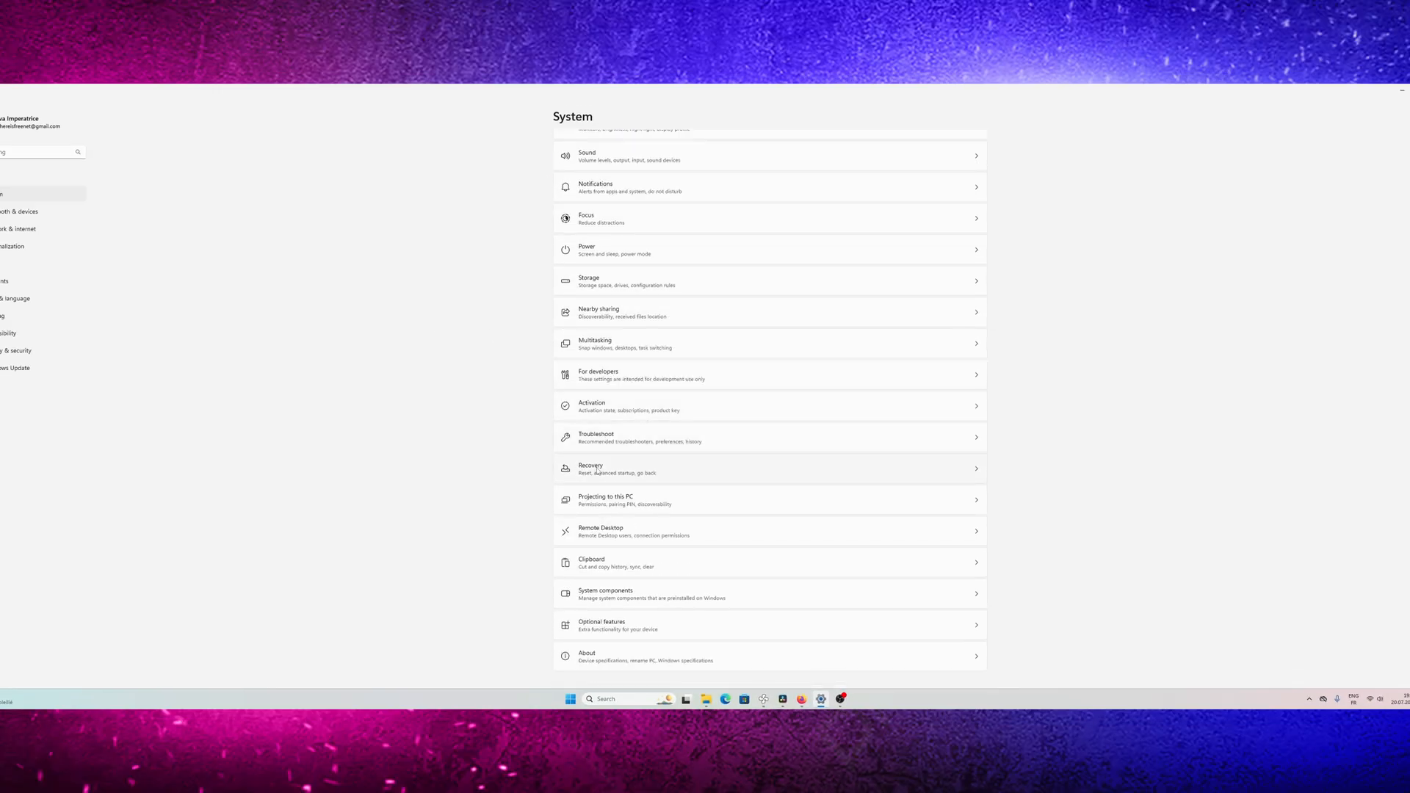
left_click(590, 468)
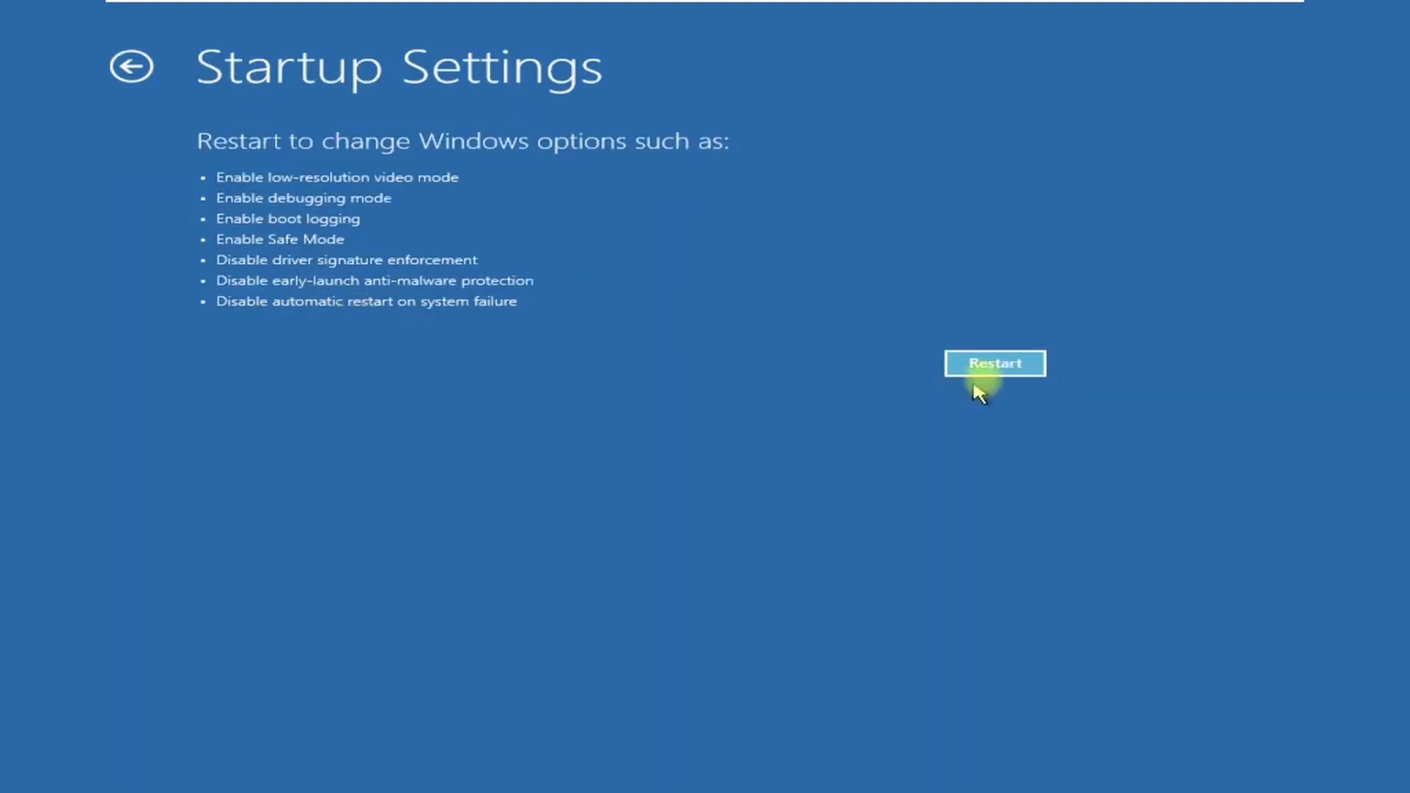
left_click(994, 364)
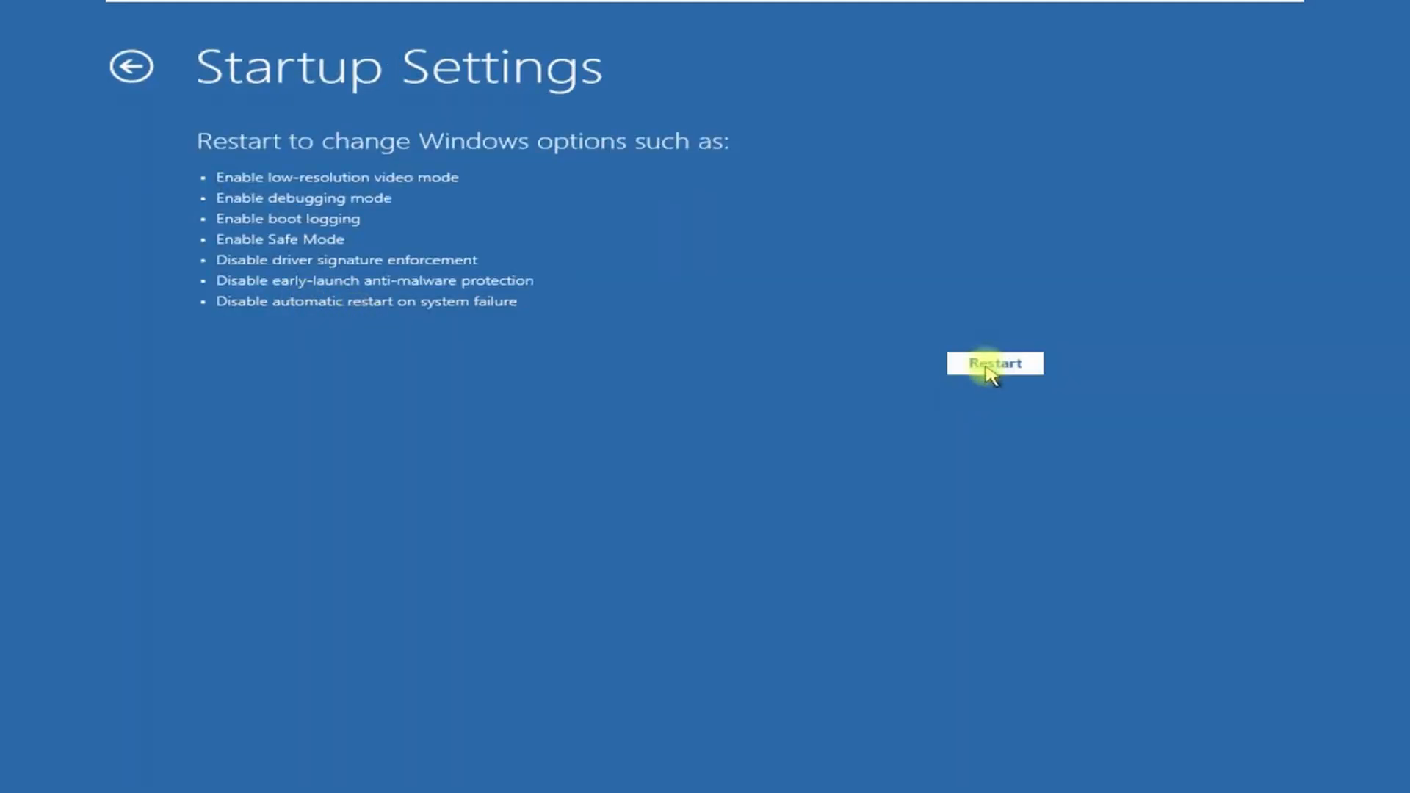
left_click(994, 363)
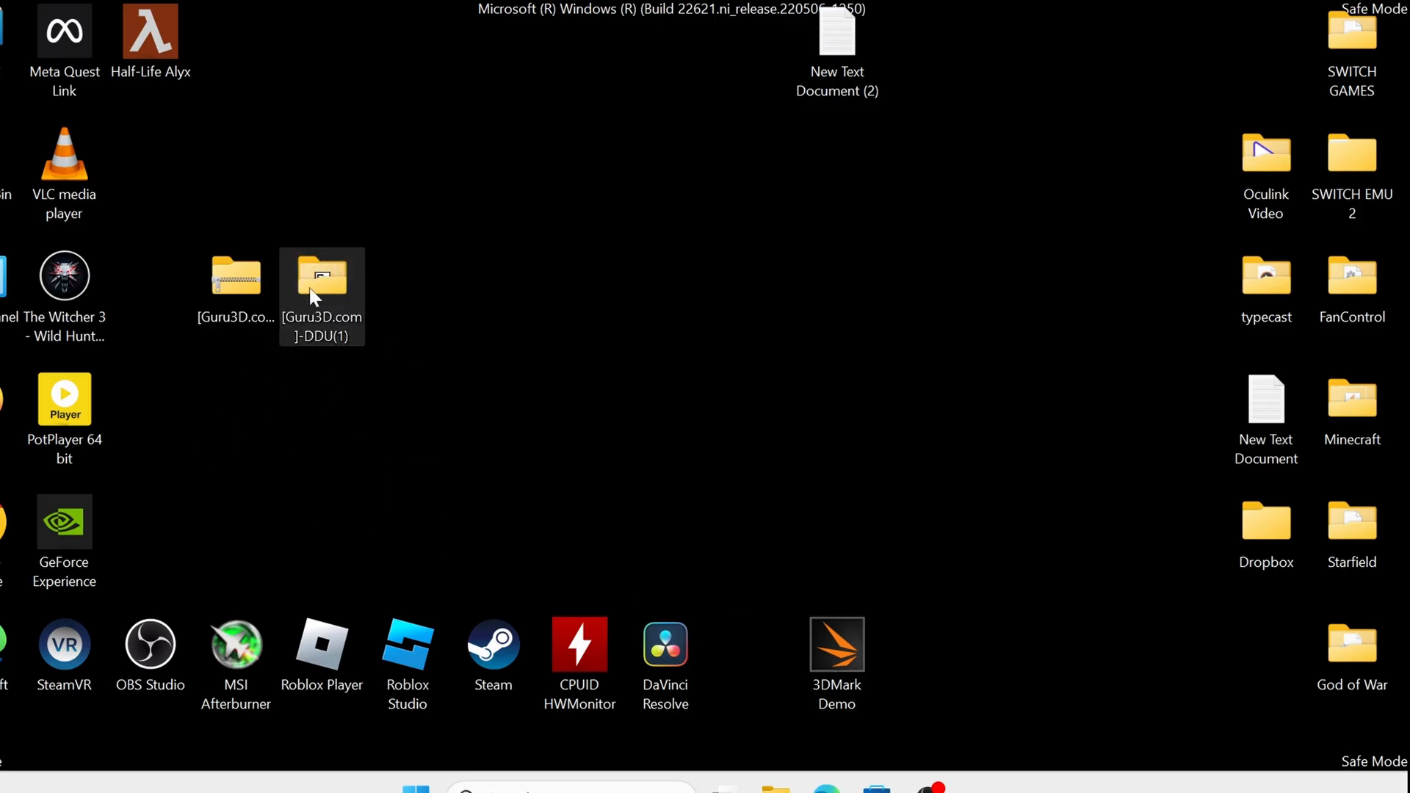
Step: Run the DDU v18.0.7.8 self-extractor from the desktop folder and extract its files
double_click(322, 277)
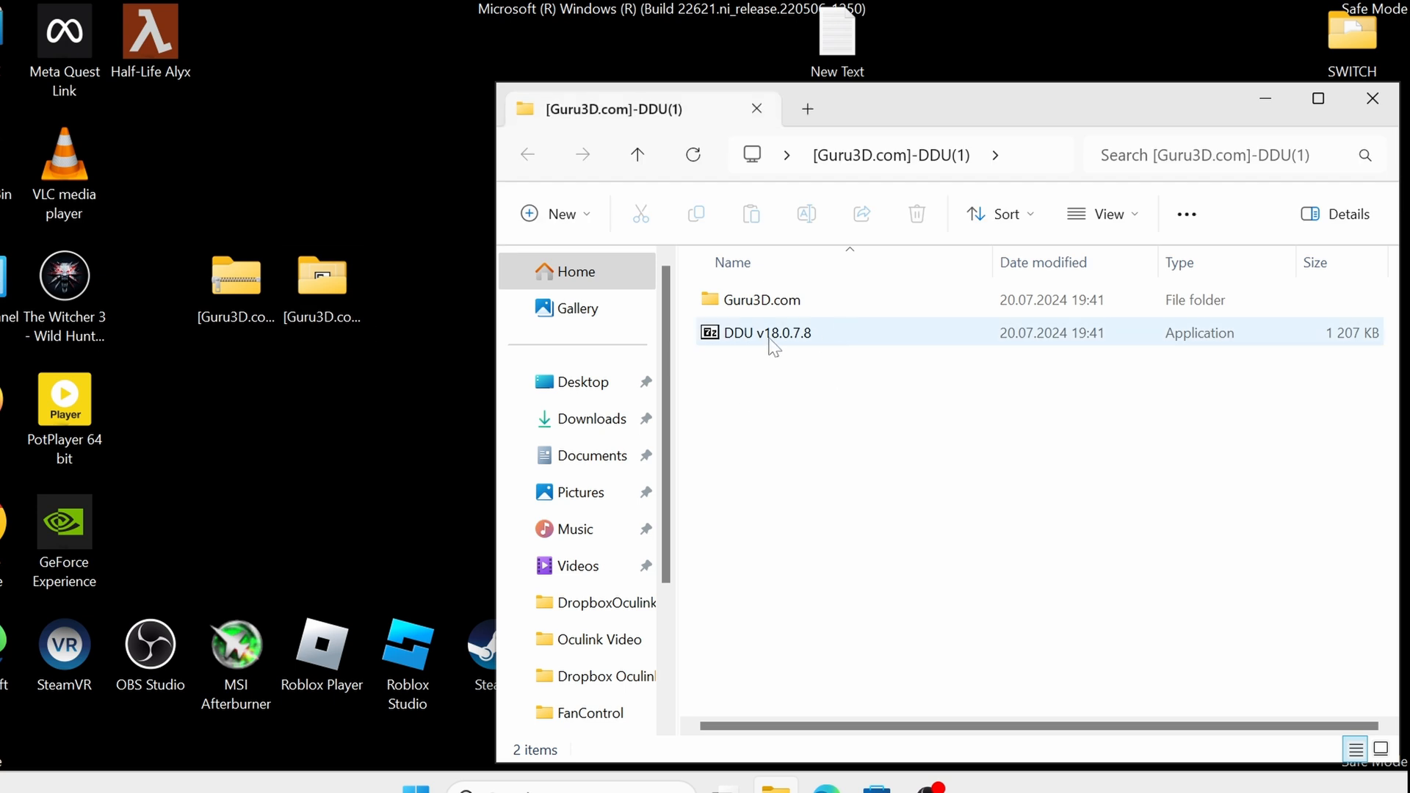
double_click(766, 333)
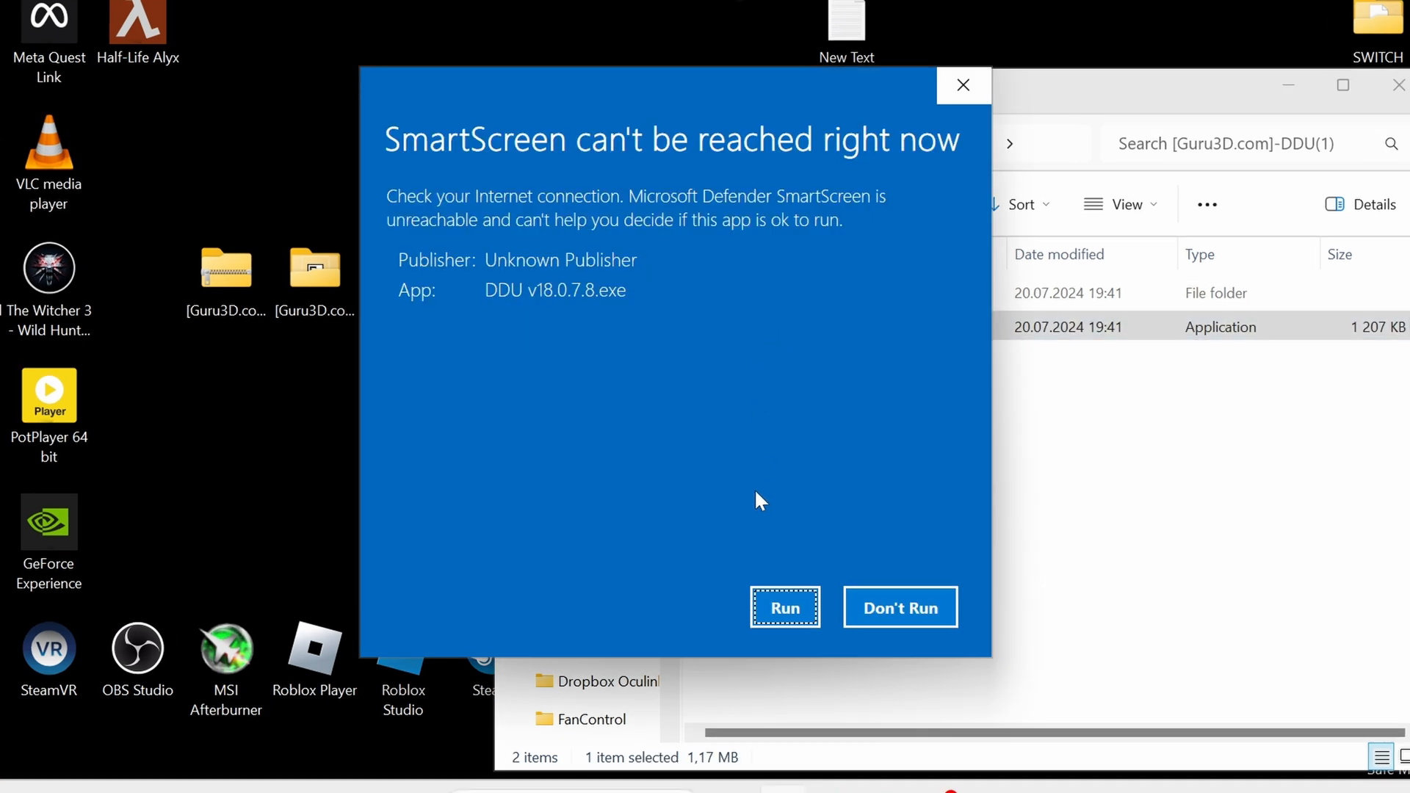
left_click(785, 607)
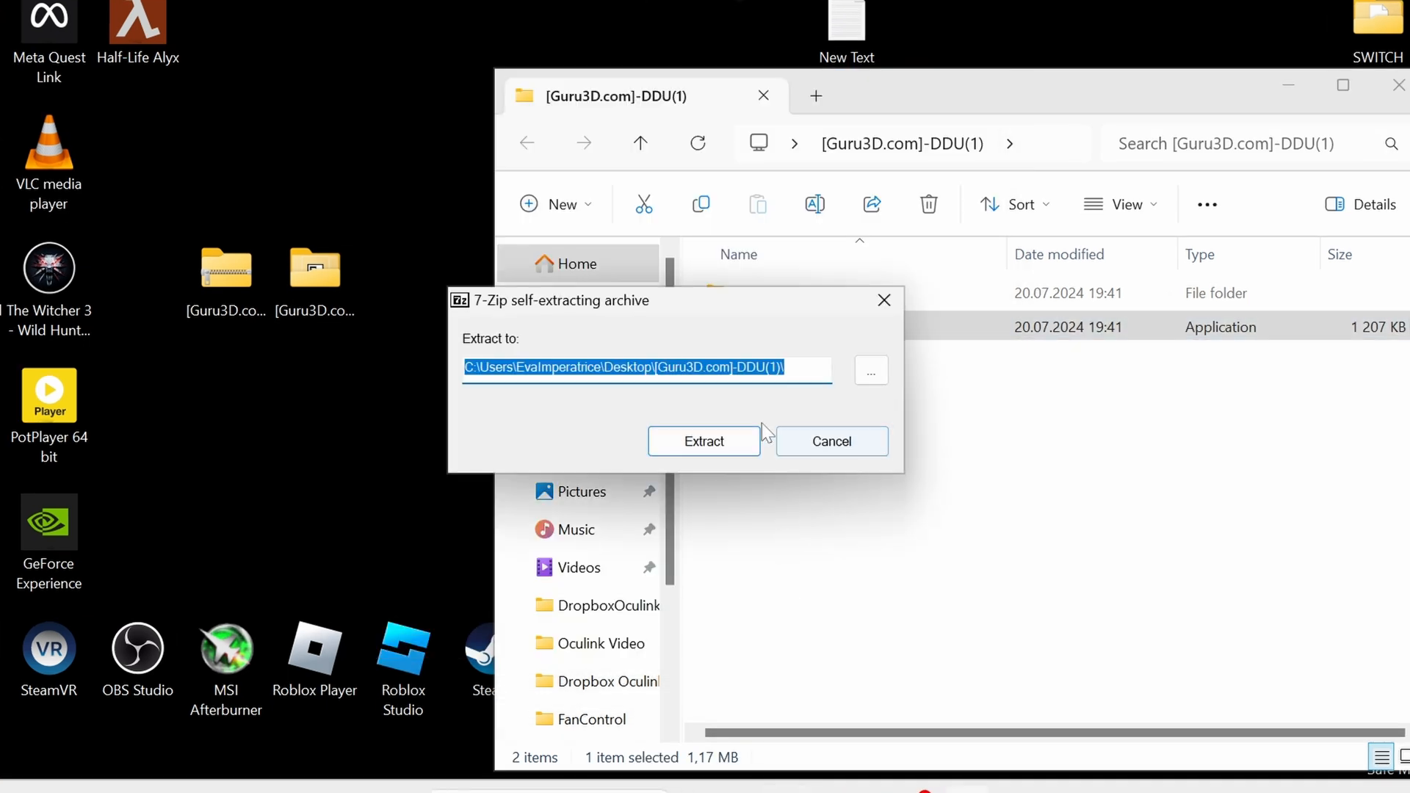
left_click(703, 441)
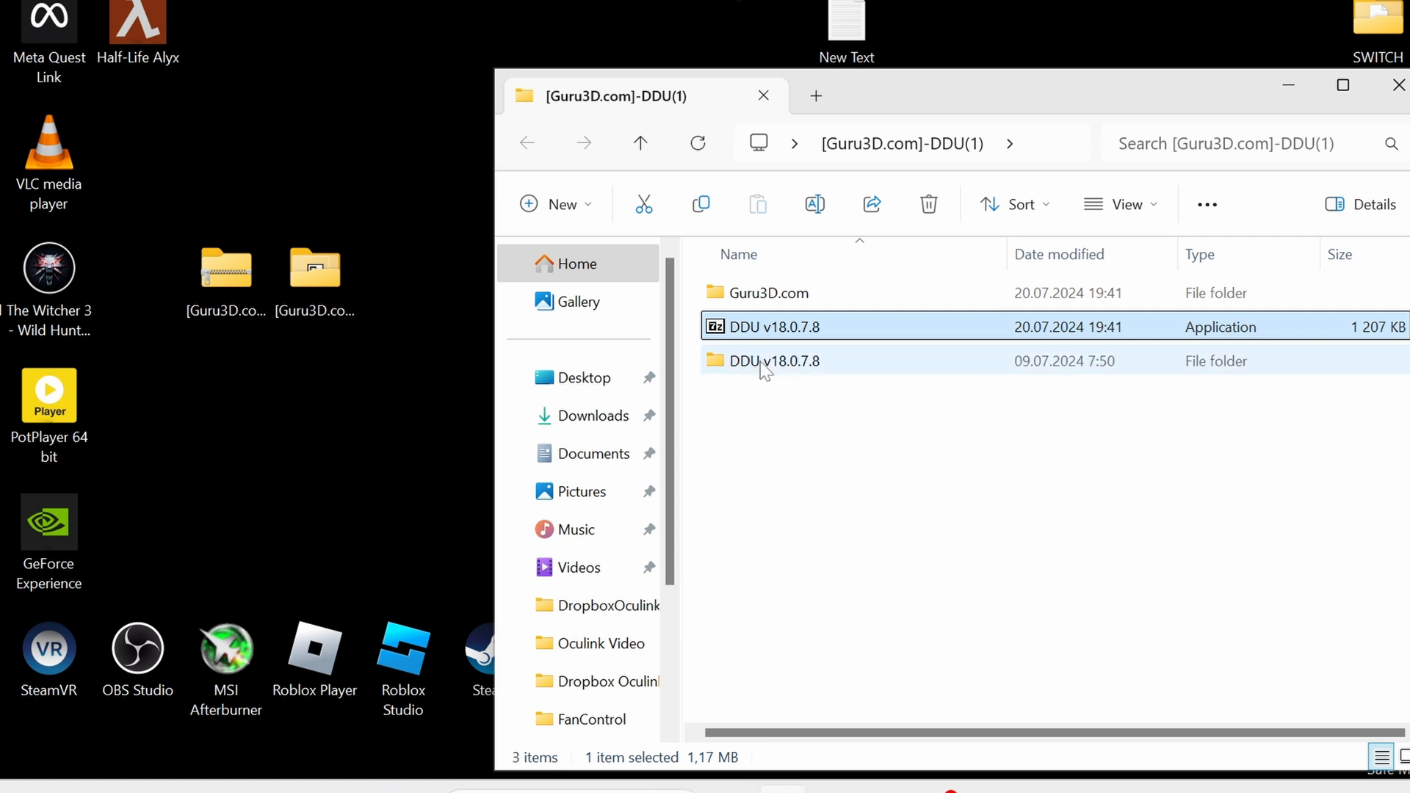
Step: Launch Display Driver Uninstaller from the extracted DDU v18.0.7.8 folder
double_click(772, 360)
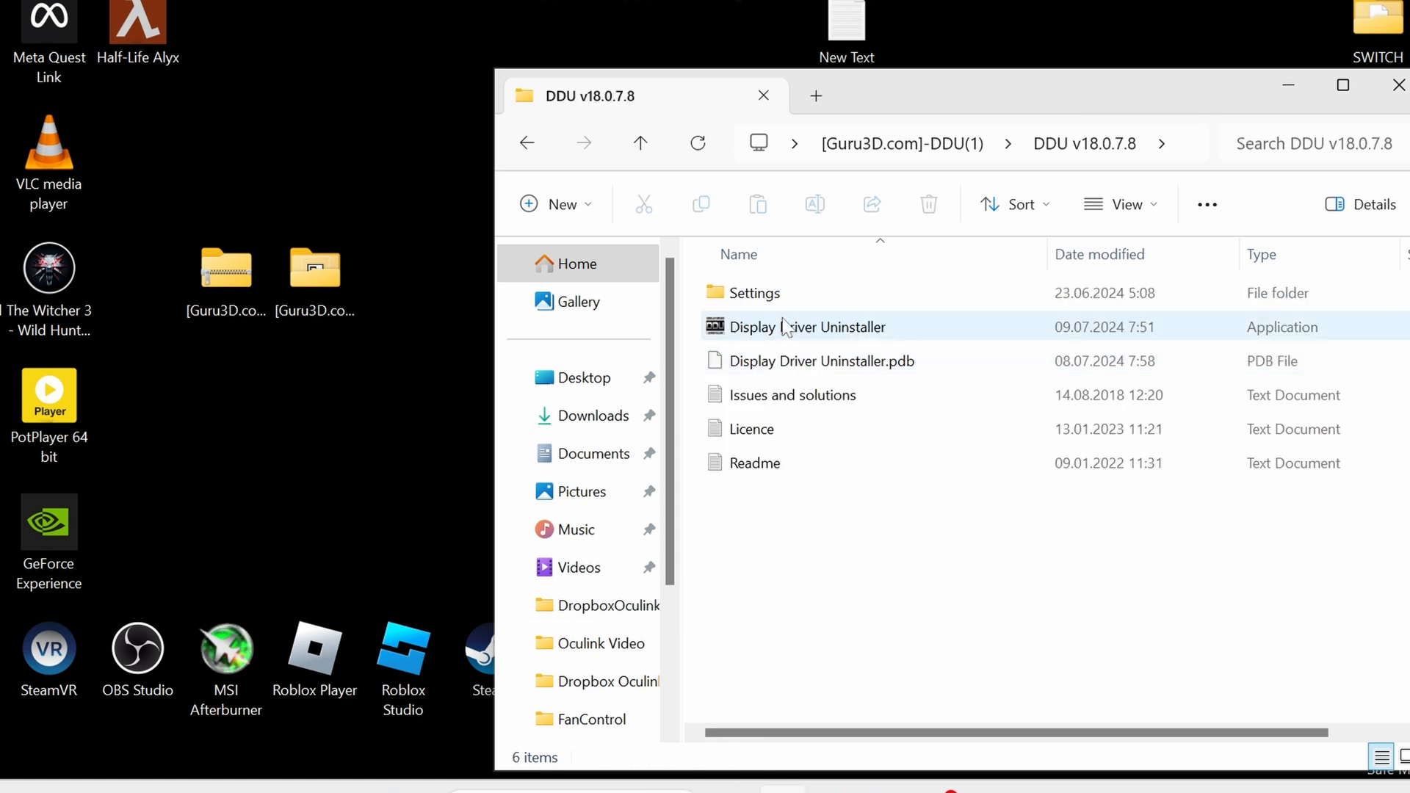
left_click(807, 327)
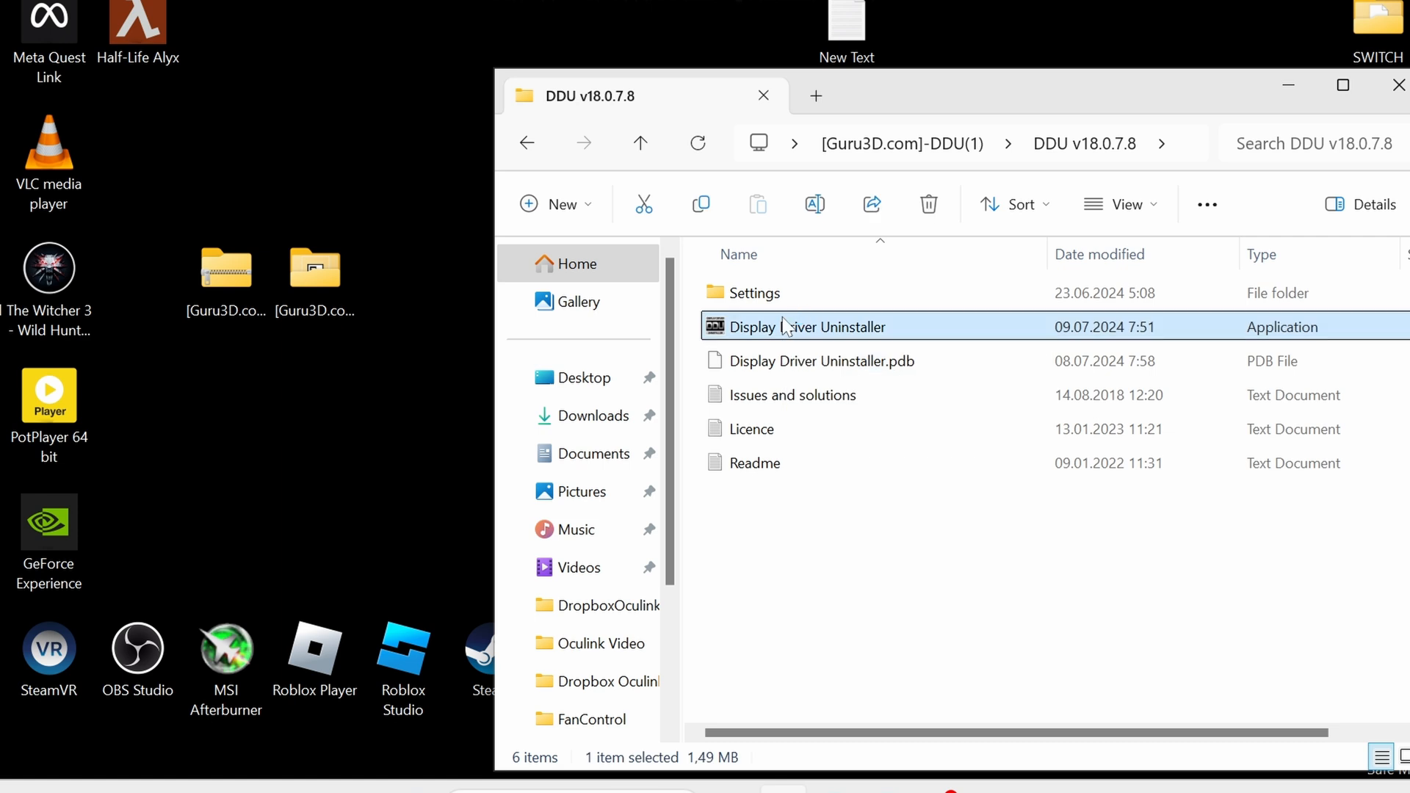
double_click(807, 326)
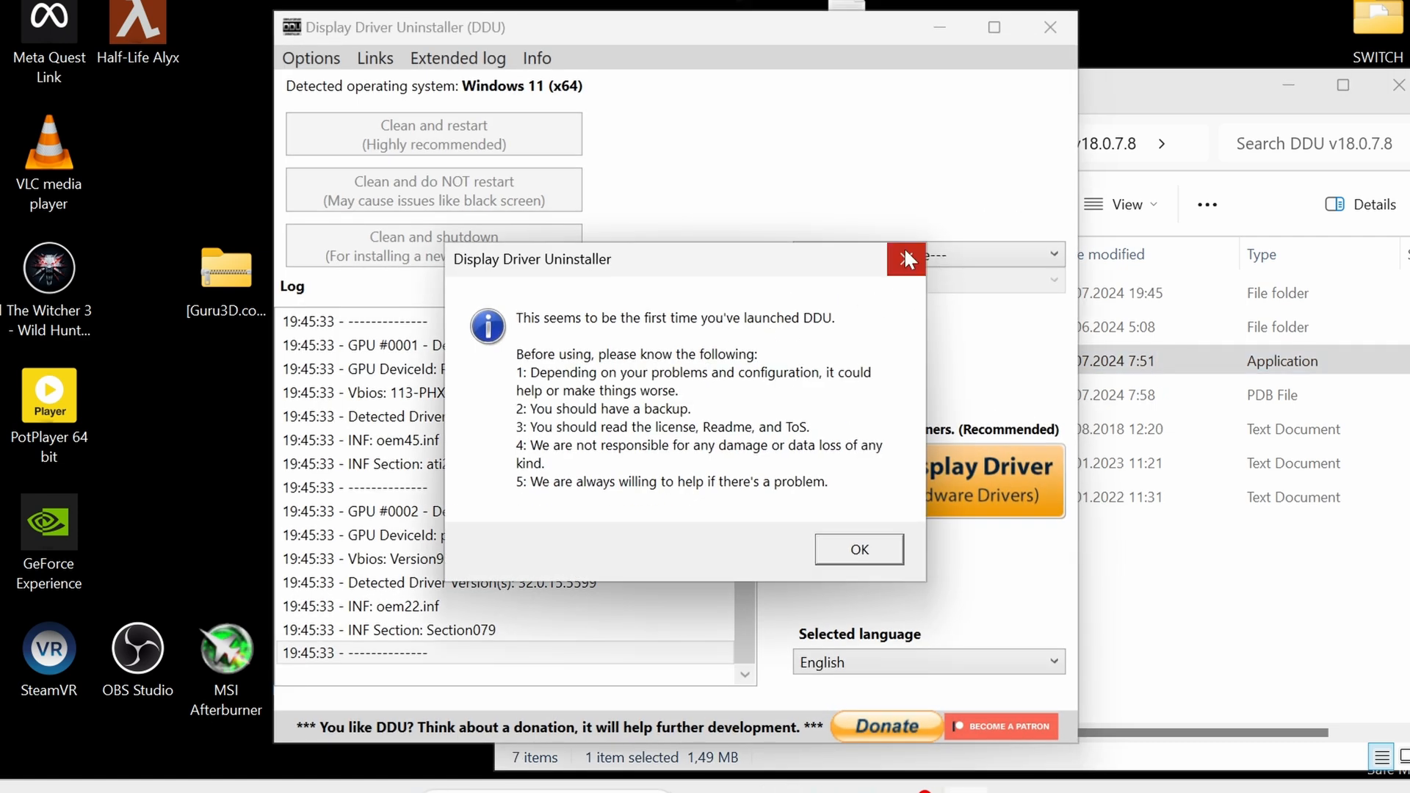
Step: Dismiss the notice, set device type GPU and vendor AMD, then close DDU
left_click(859, 549)
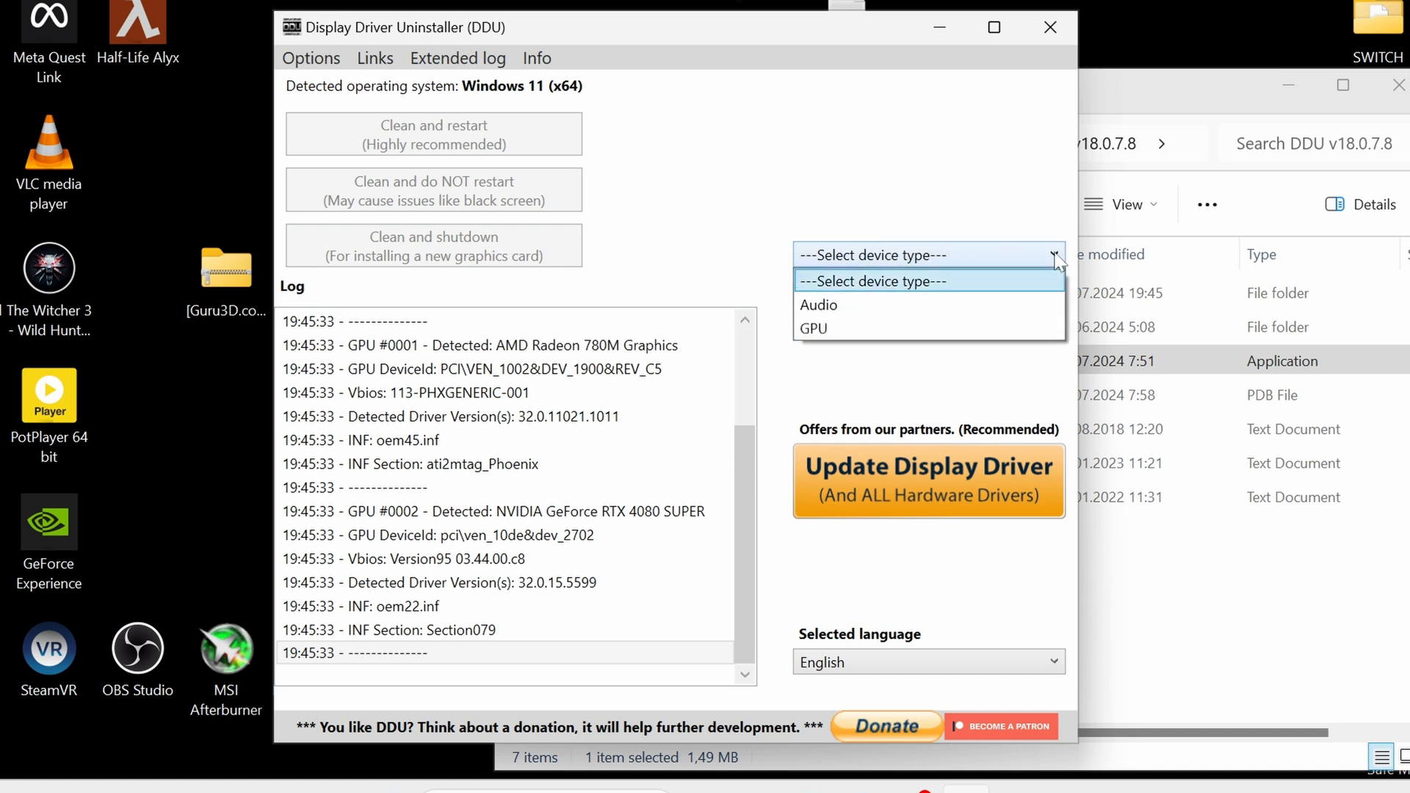
left_click(812, 328)
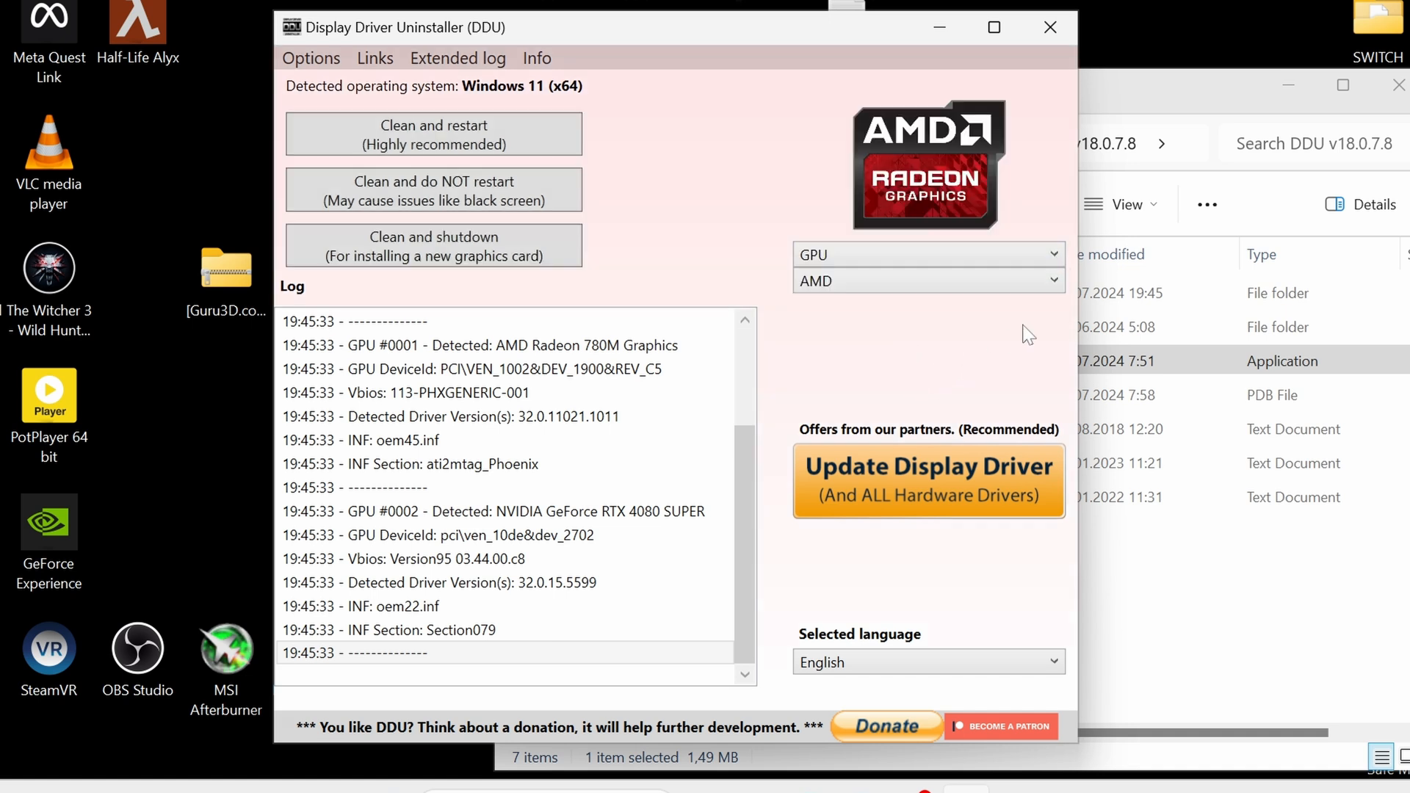
left_click(928, 282)
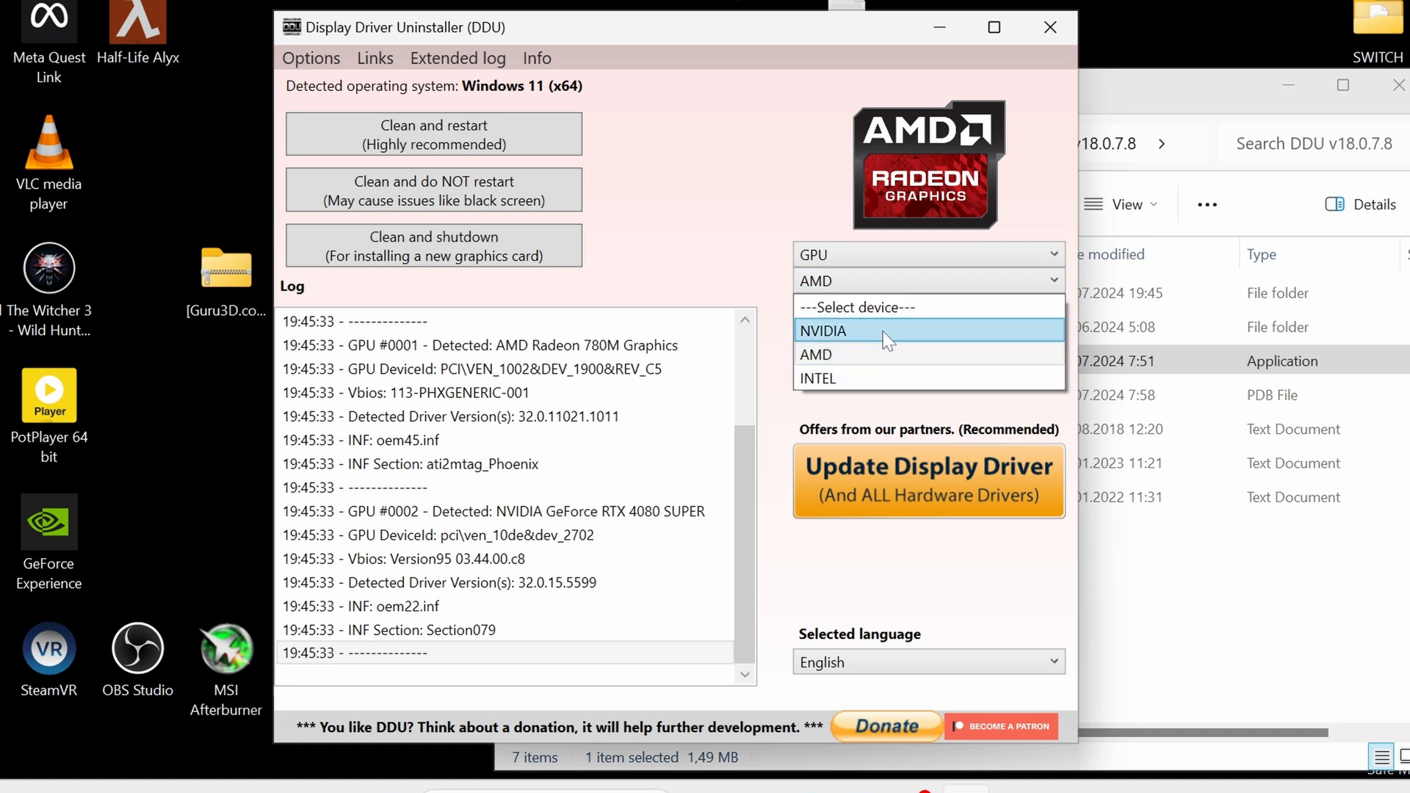
mouse_move(886, 365)
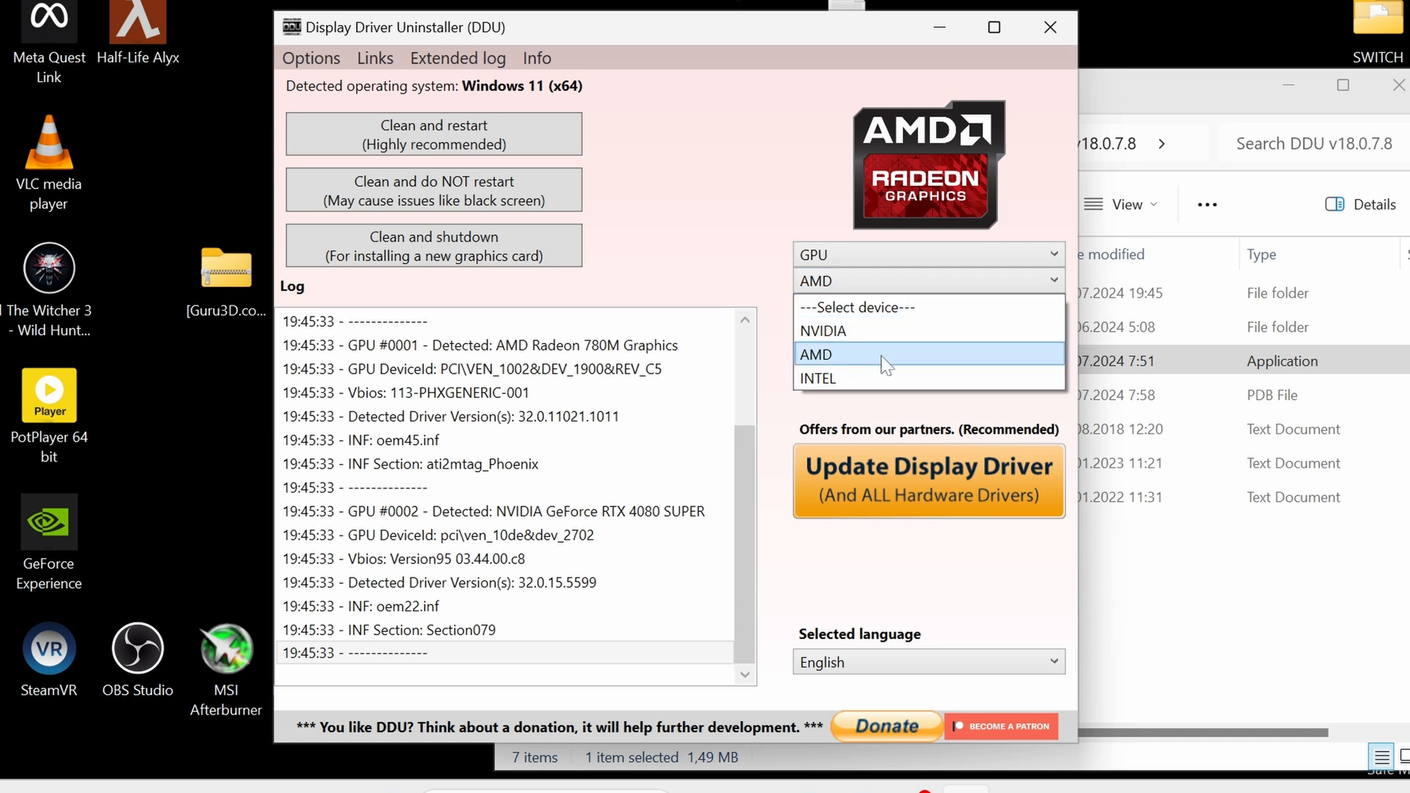
mouse_move(888, 362)
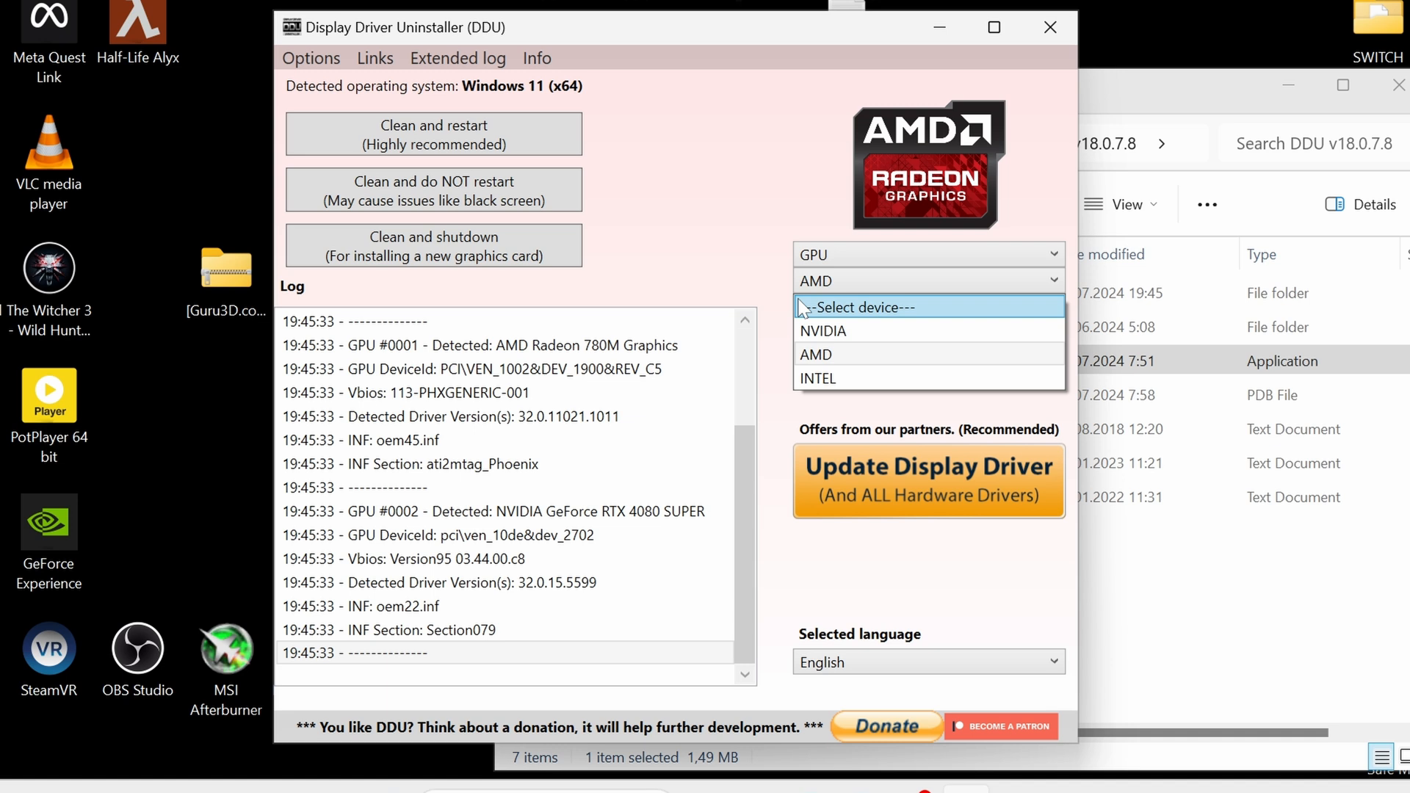
left_click(814, 354)
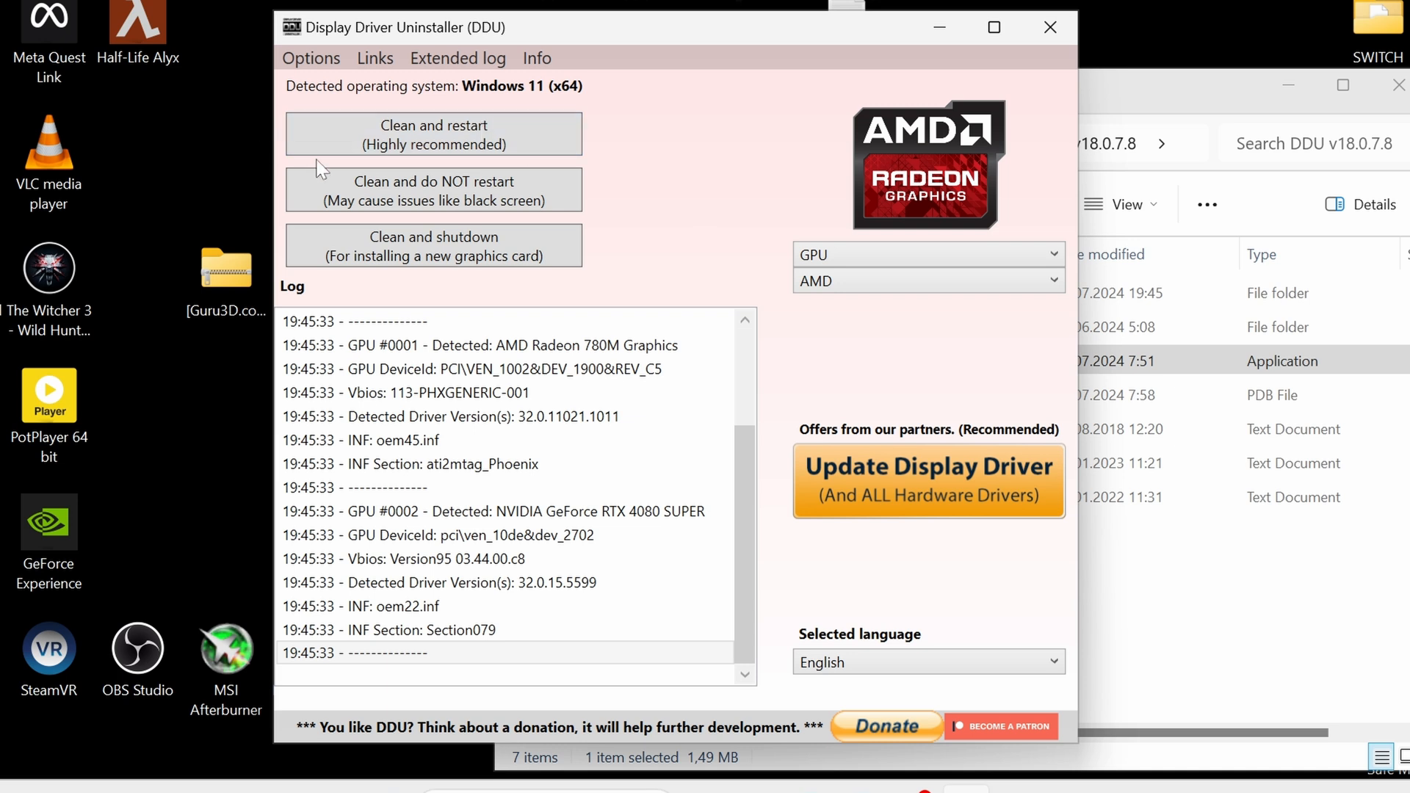
mouse_move(421, 138)
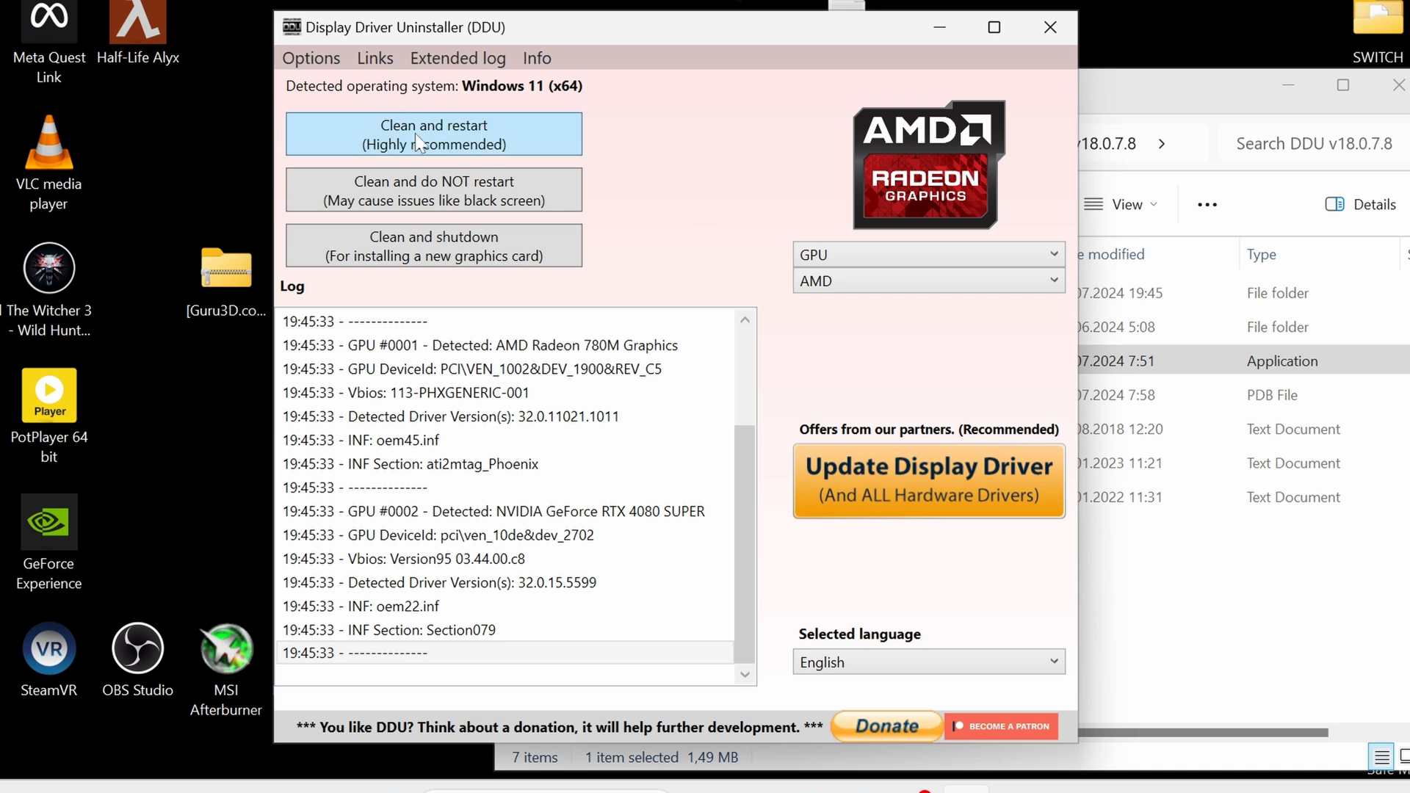
mouse_move(1050, 27)
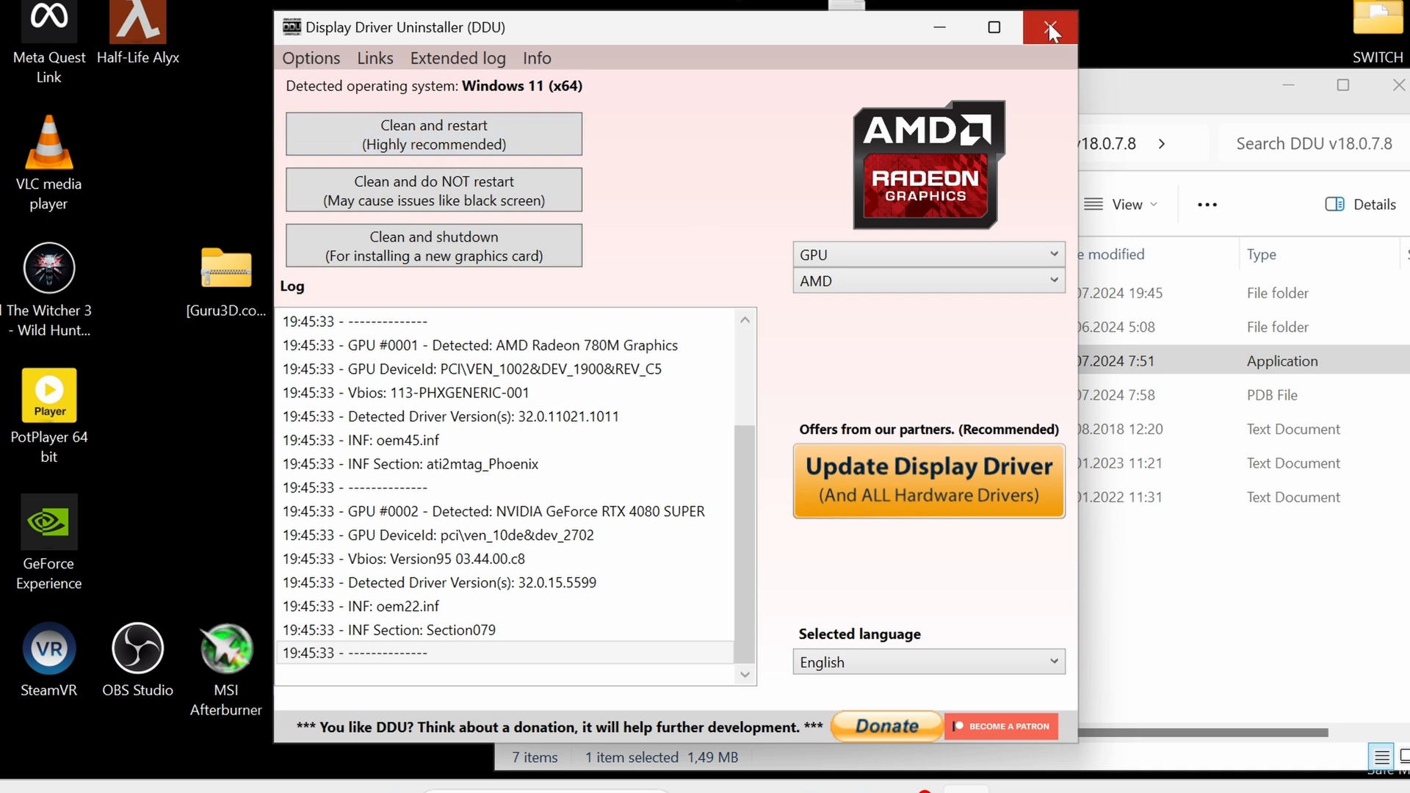
left_click(1049, 27)
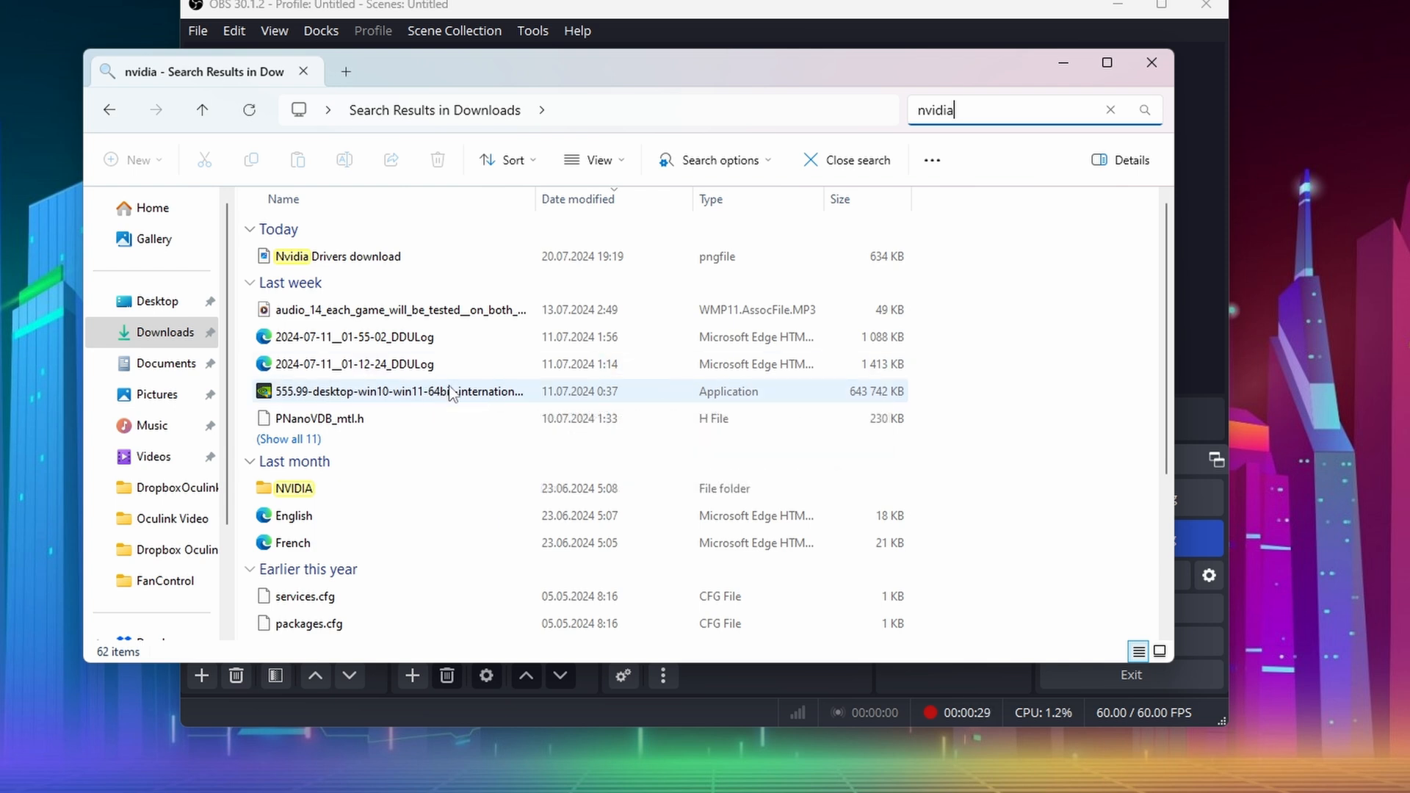
Step: Run the NVIDIA 555.99 desktop driver installer from the Downloads search results
left_click(398, 391)
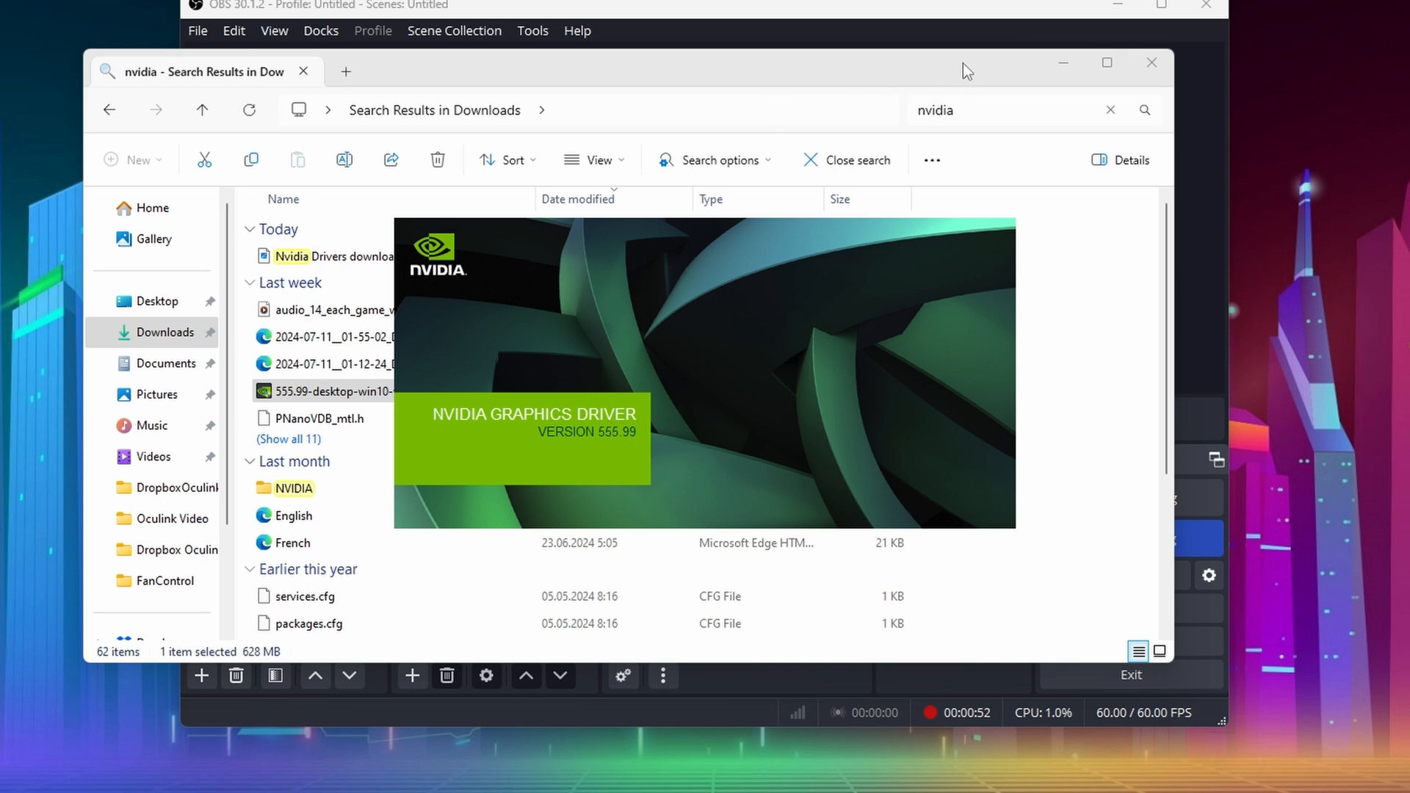
double_click(331, 390)
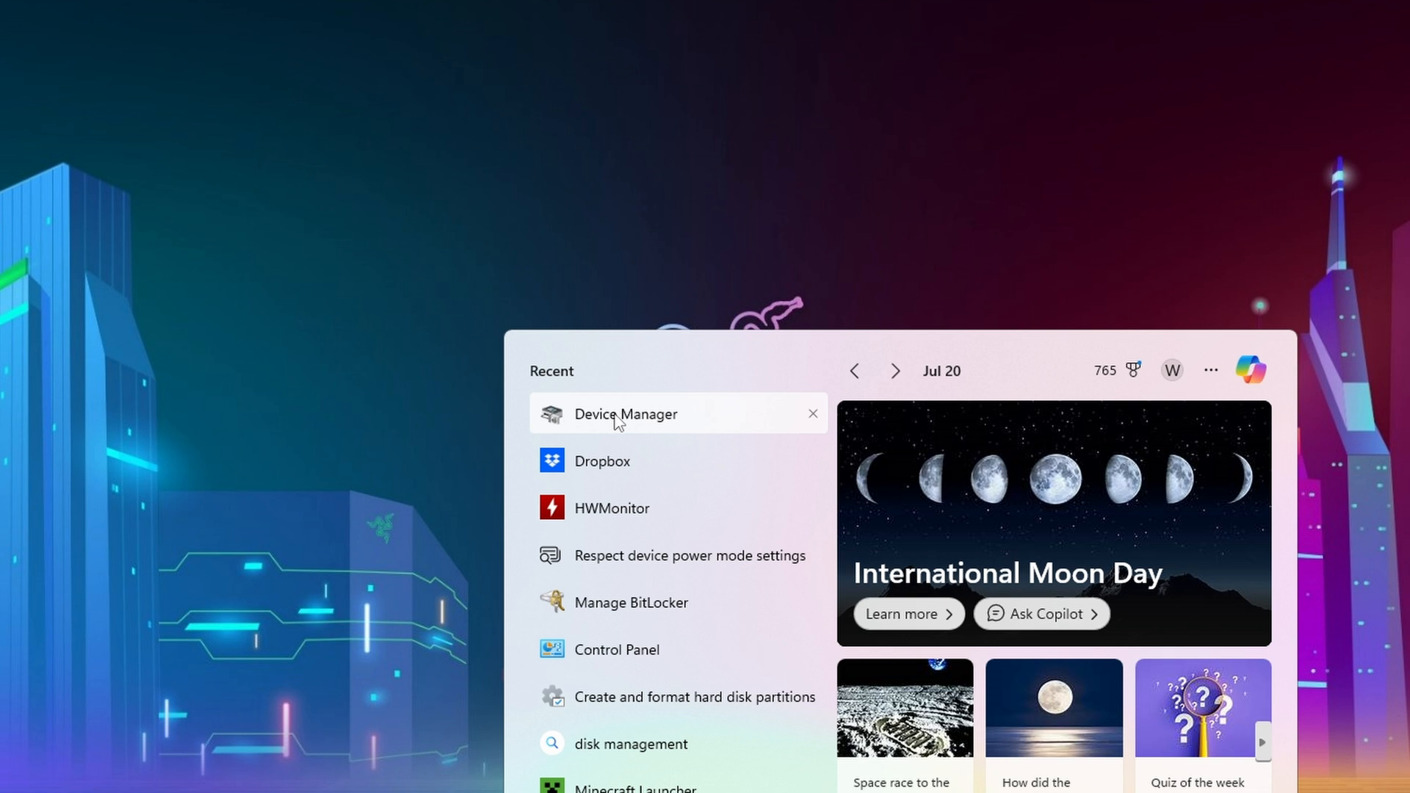
Step: Enable AMD Radeon 780M Graphics under Display adapters in Device Manager
left_click(626, 414)
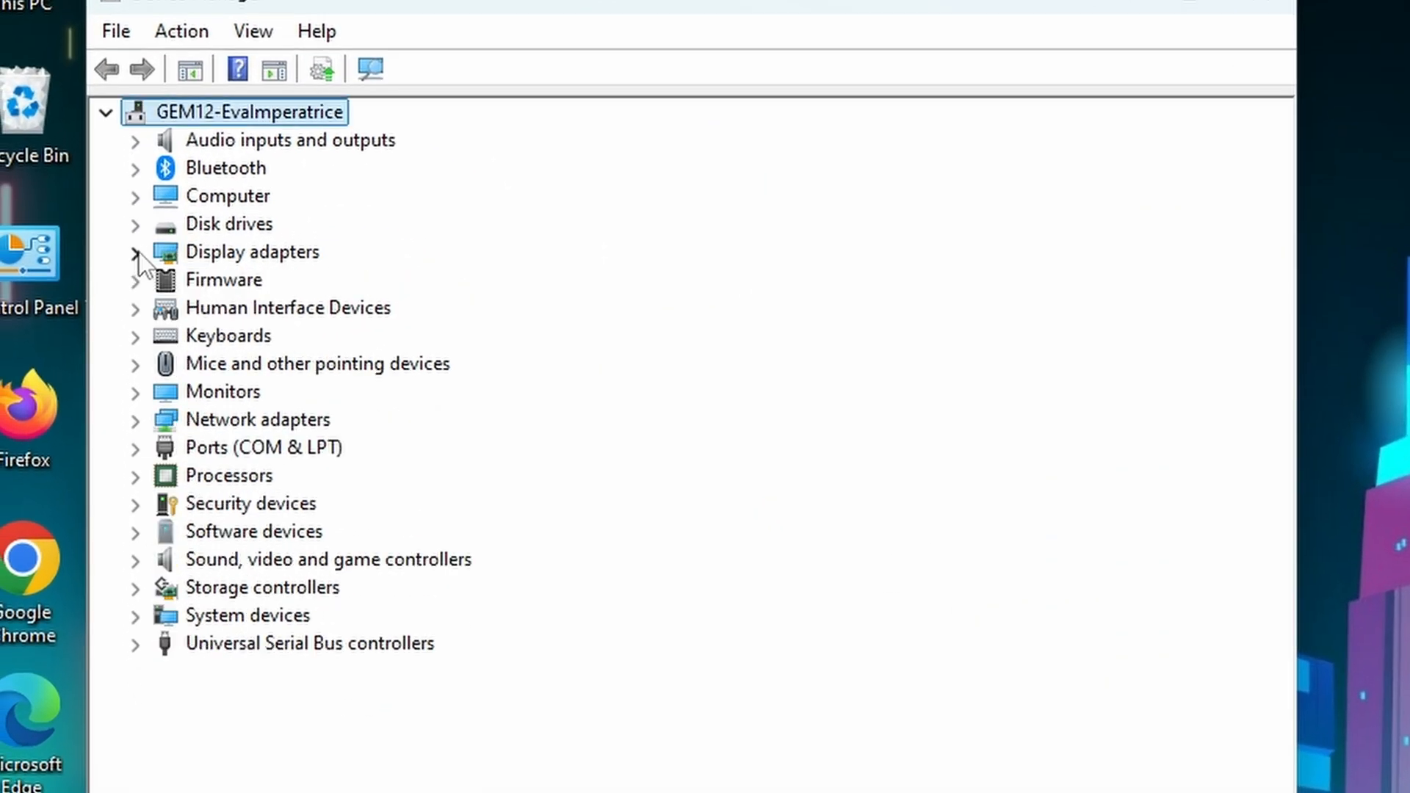
left_click(135, 252)
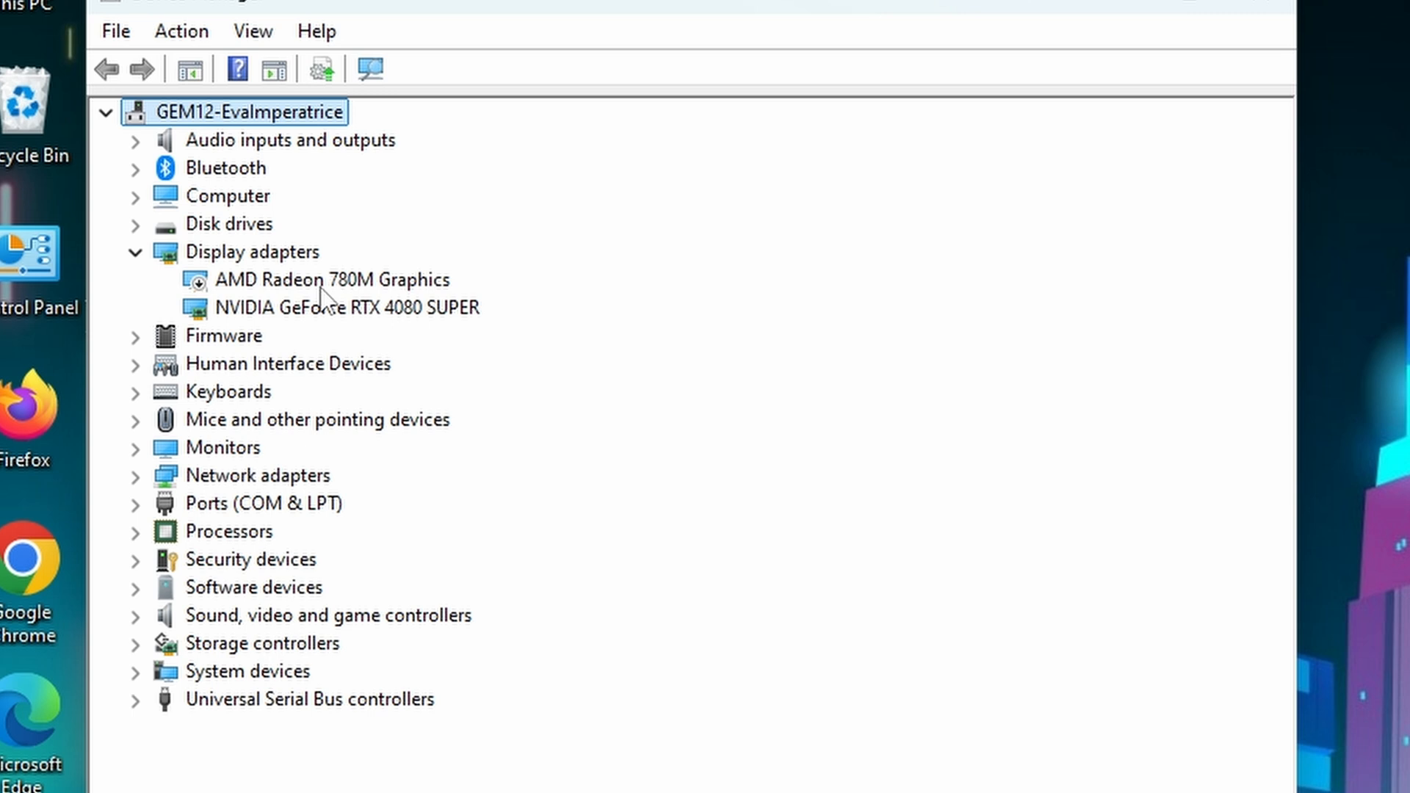
right_click(325, 280)
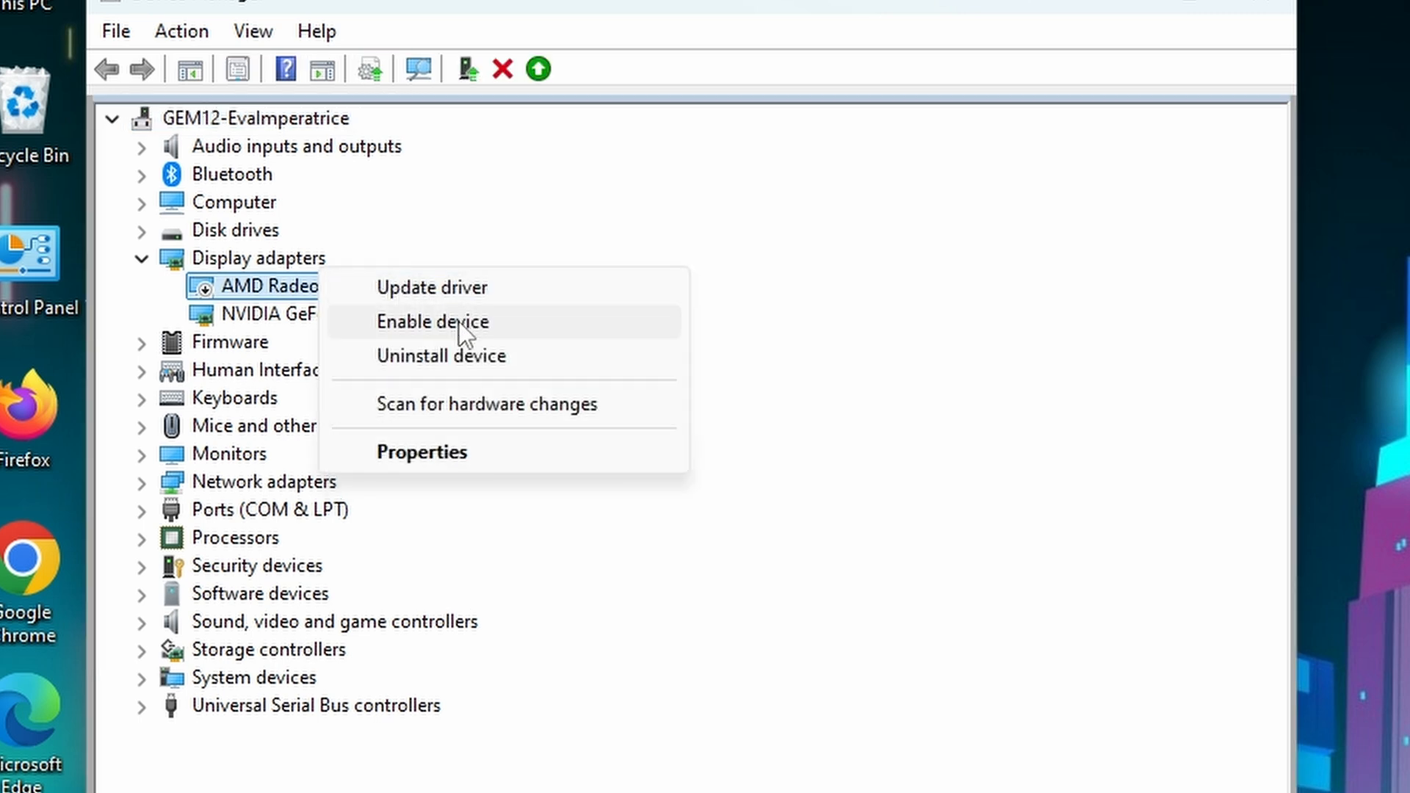
mouse_move(447, 335)
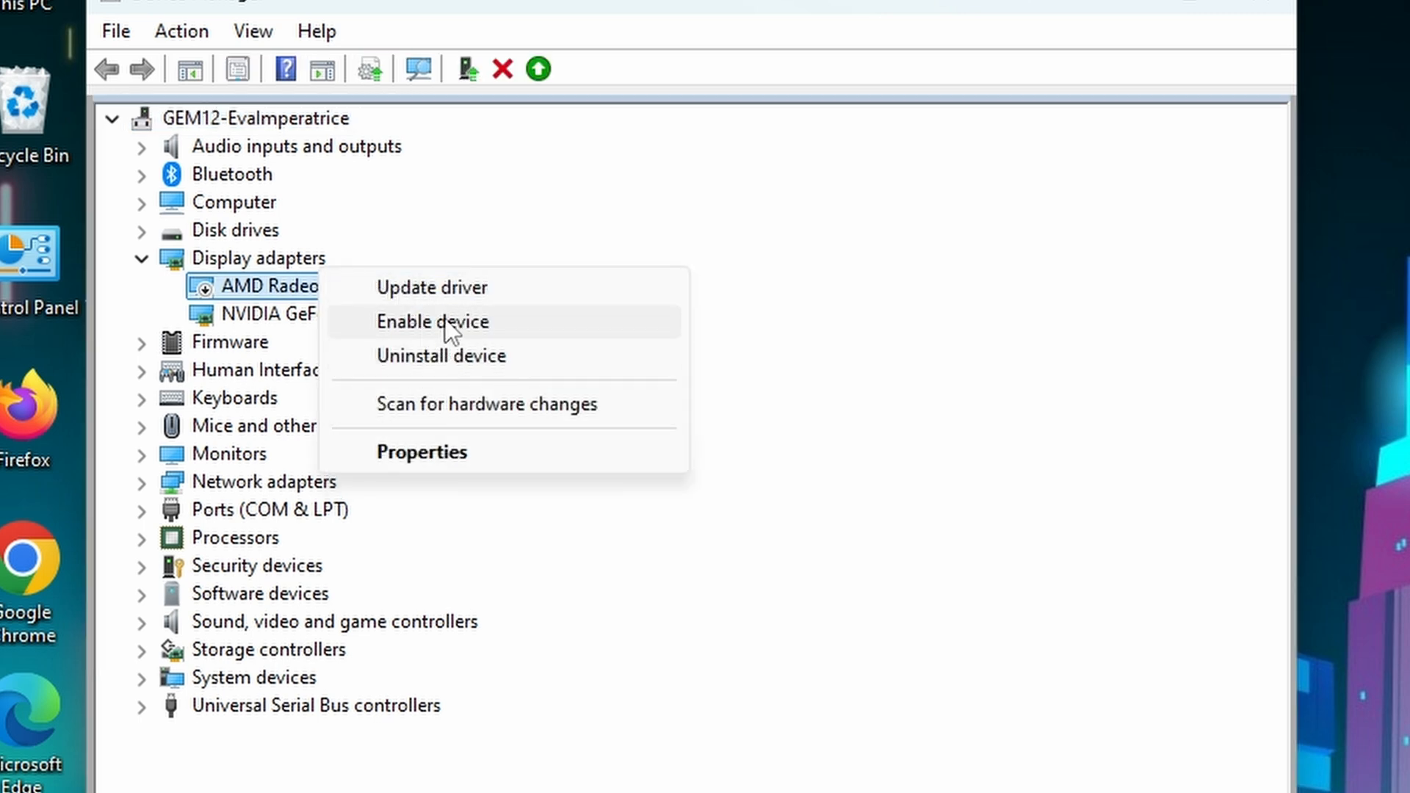
left_click(433, 322)
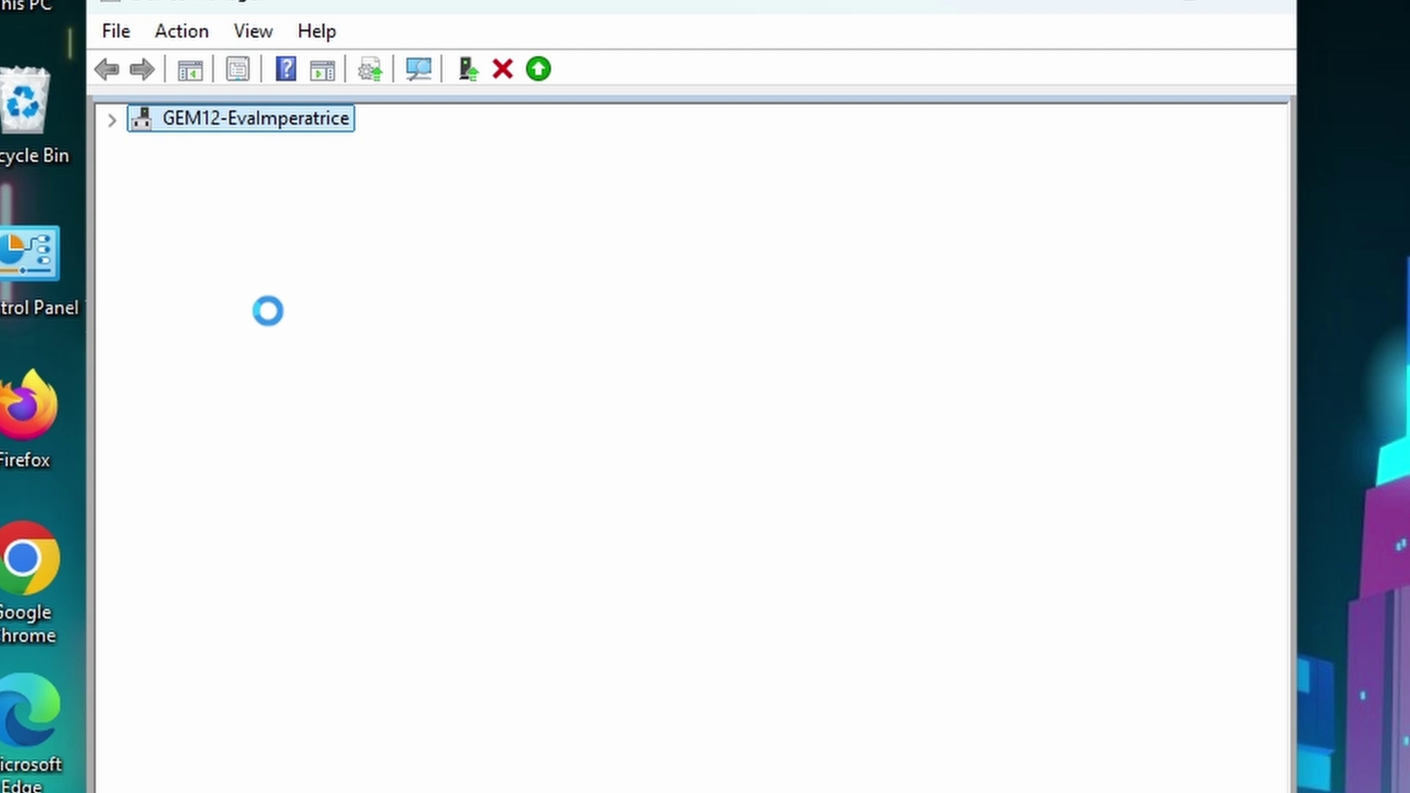
right_click(270, 311)
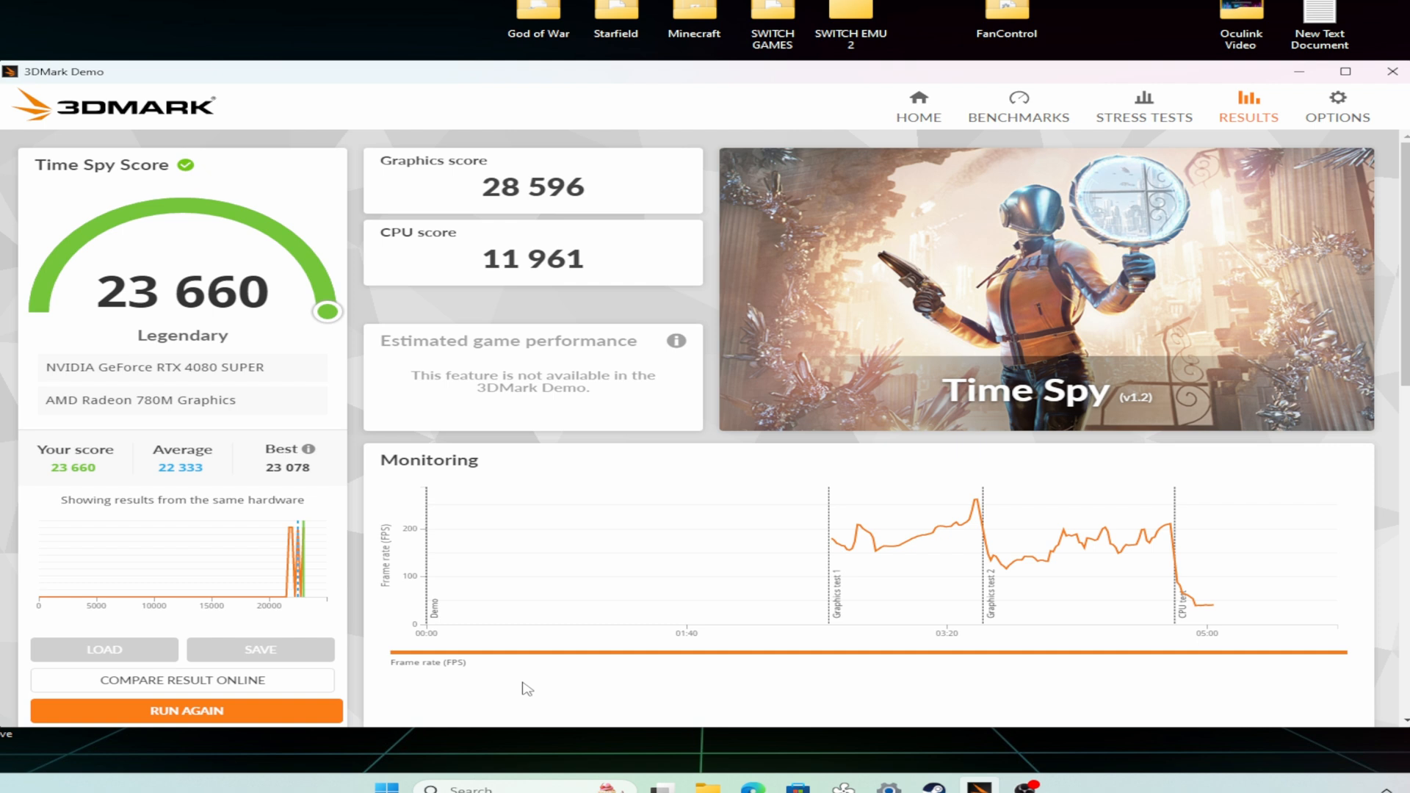
mouse_move(786, 673)
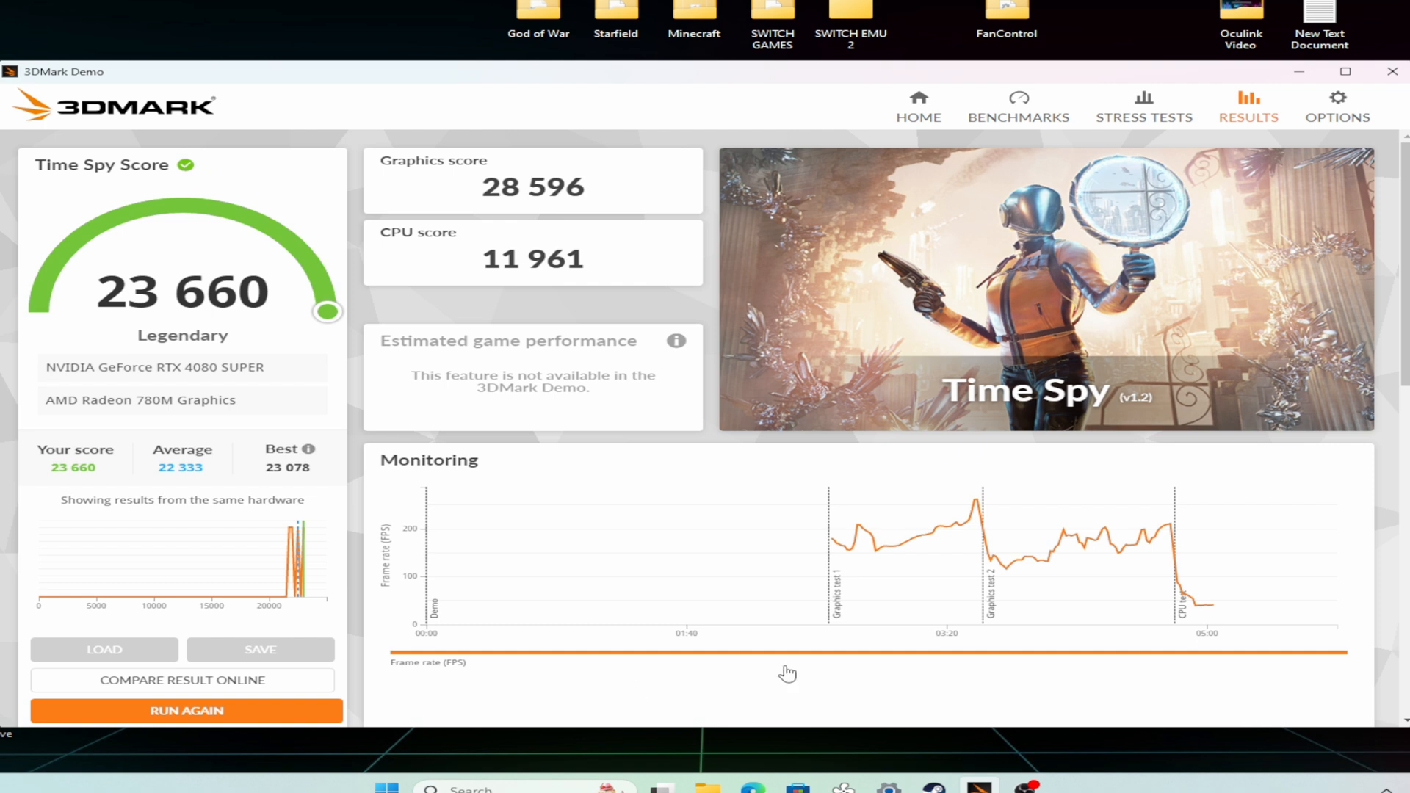
left_click(1344, 72)
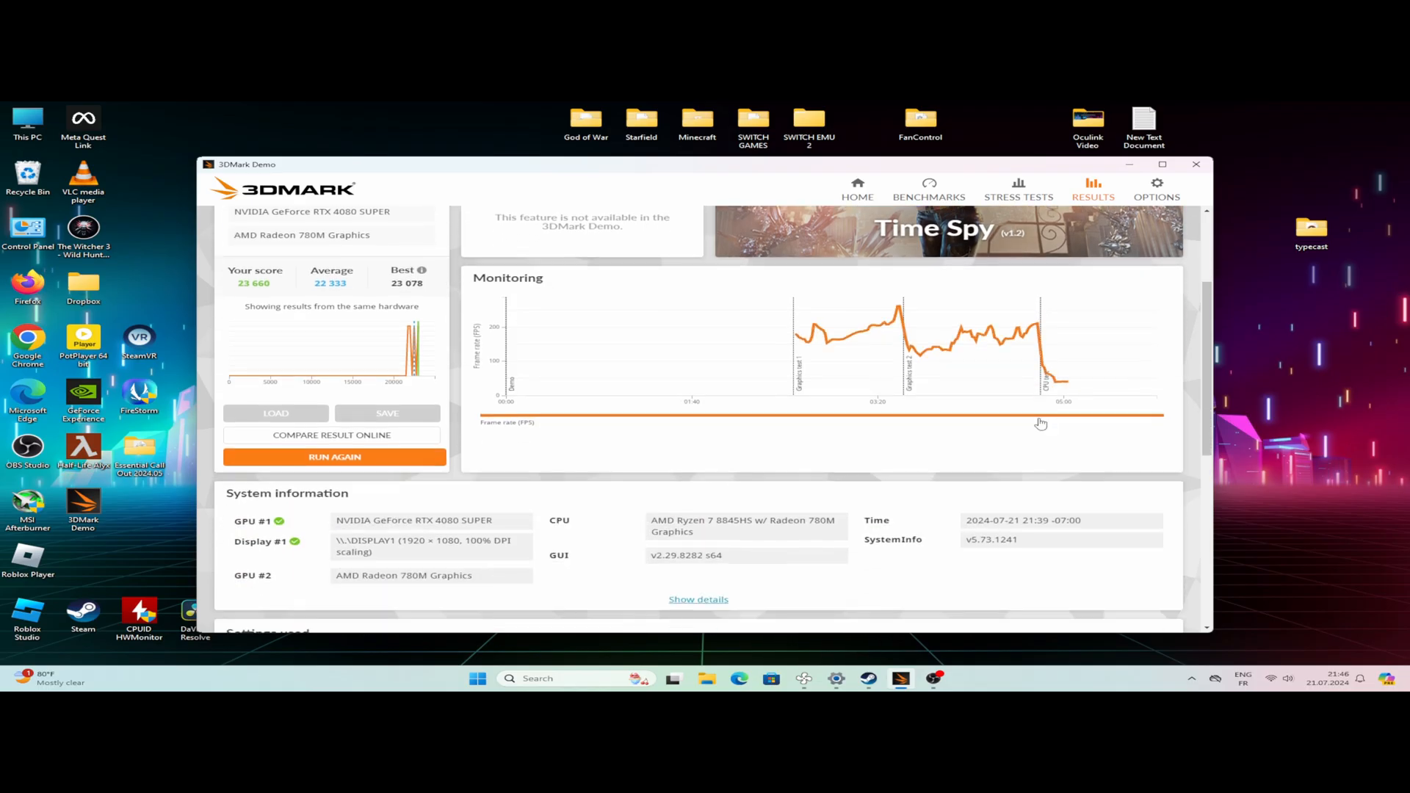
scroll("down", 3)
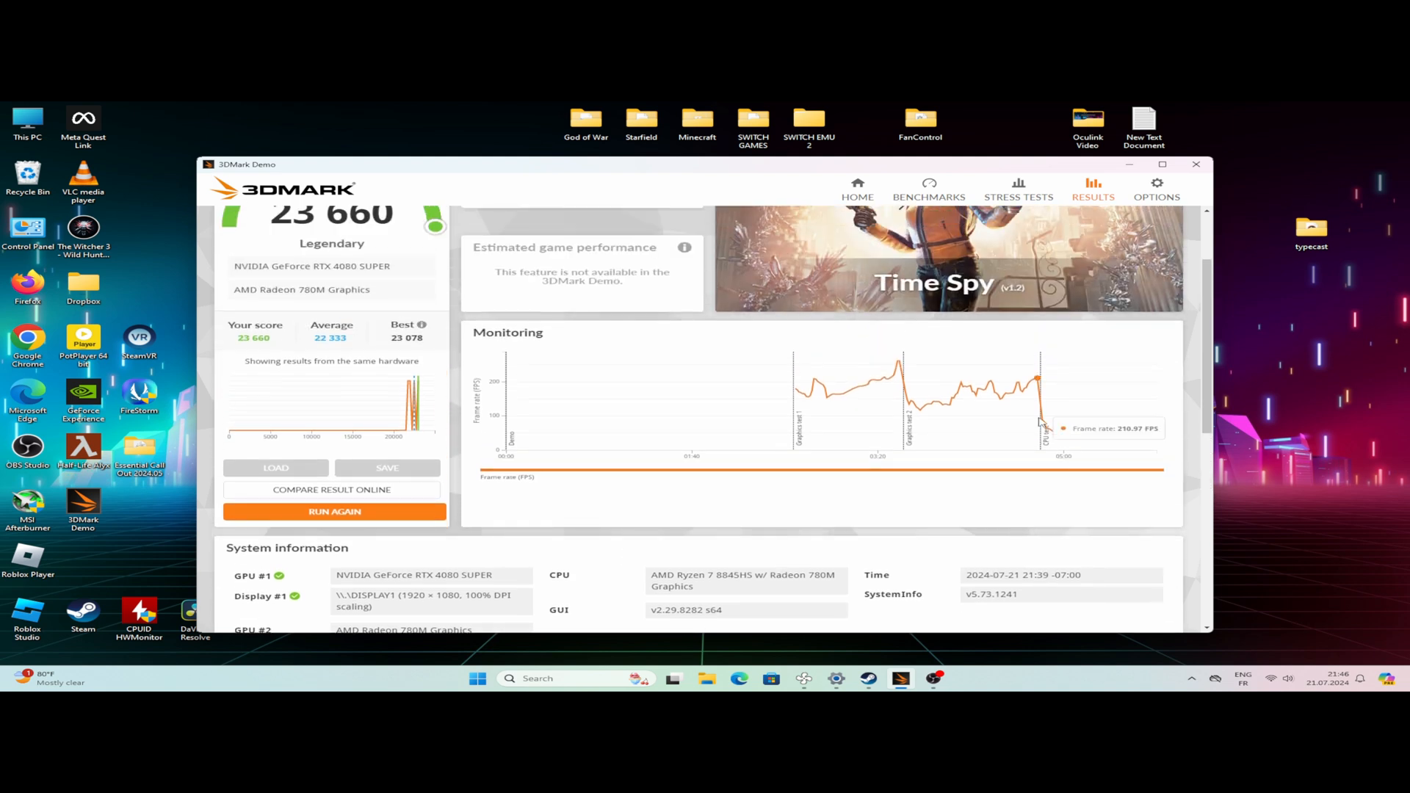
left_click(333, 490)
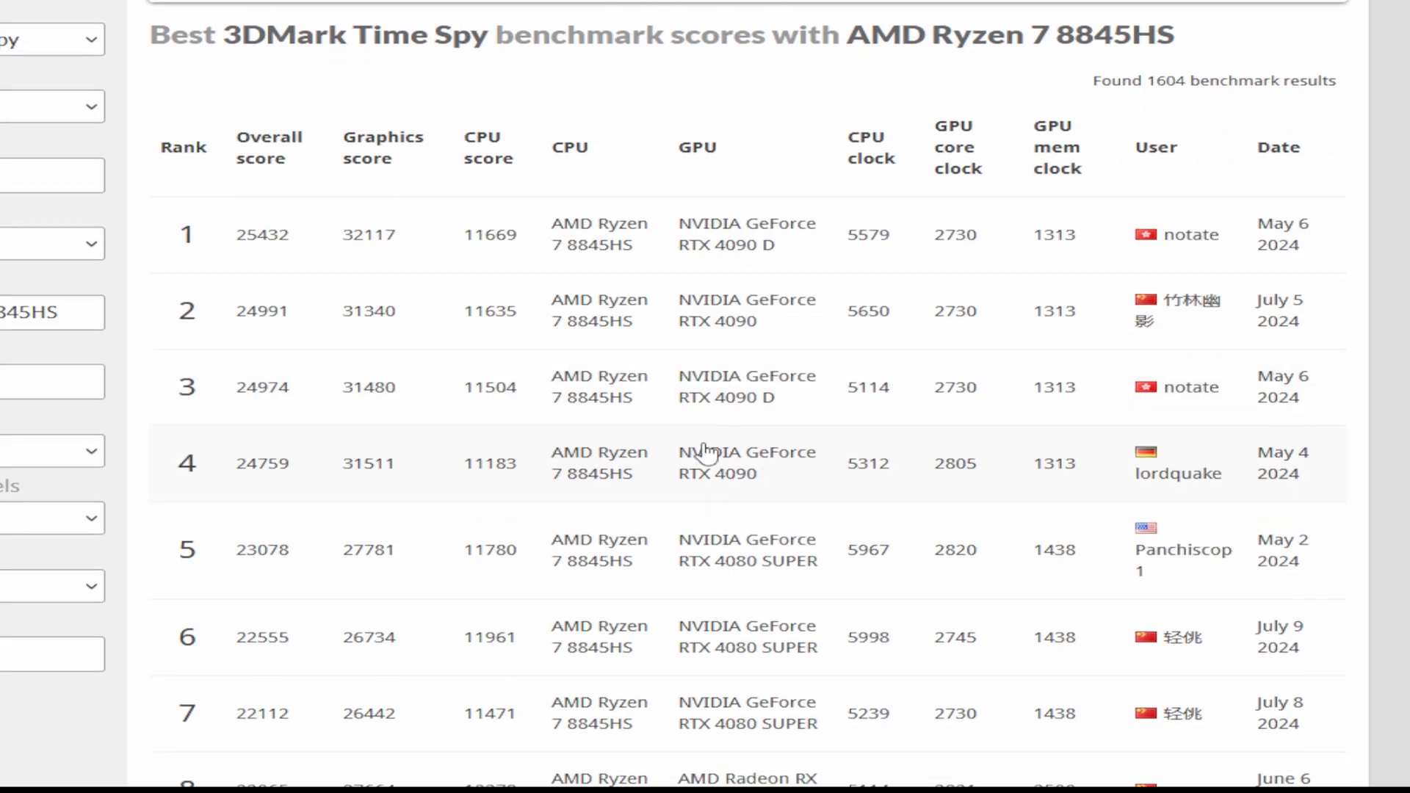
mouse_move(656, 577)
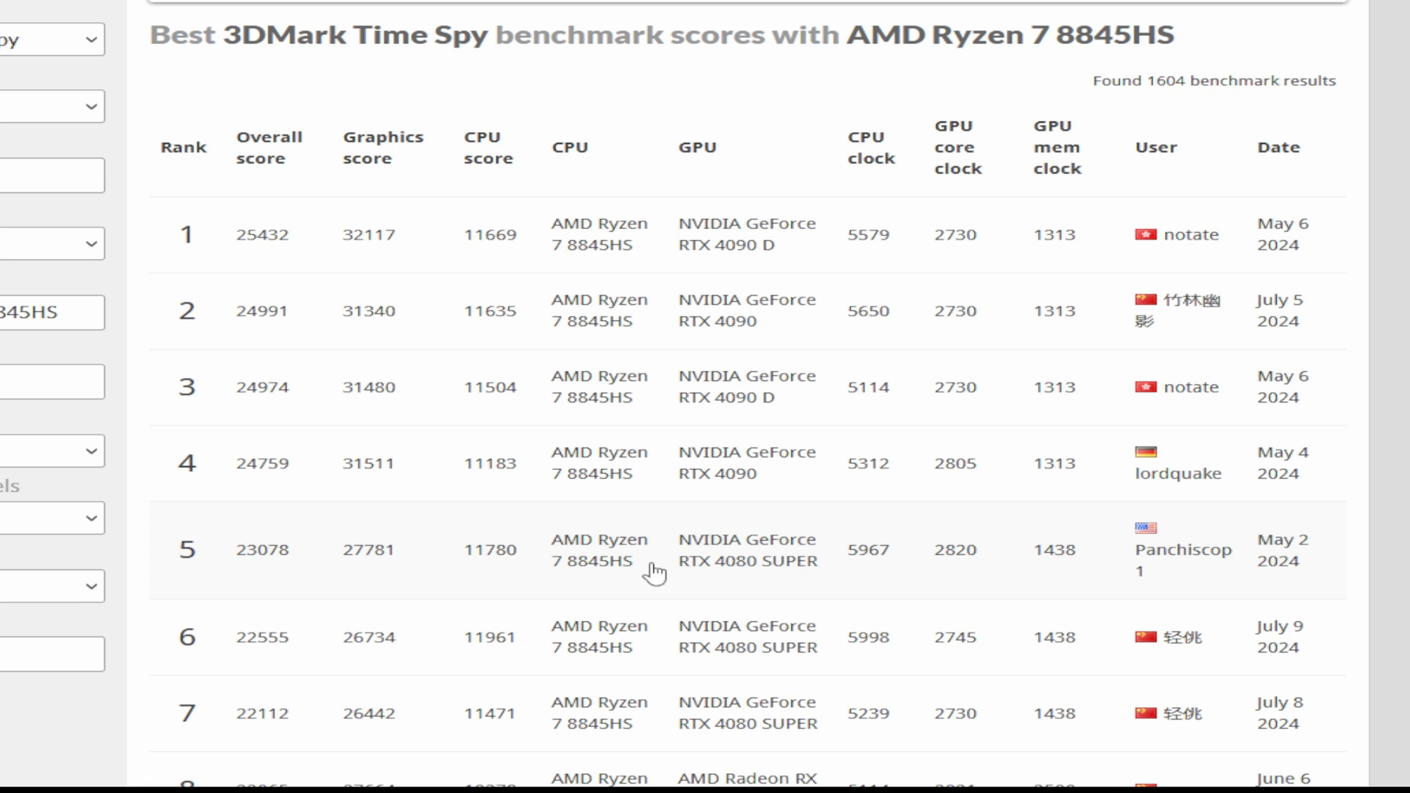
mouse_move(585, 480)
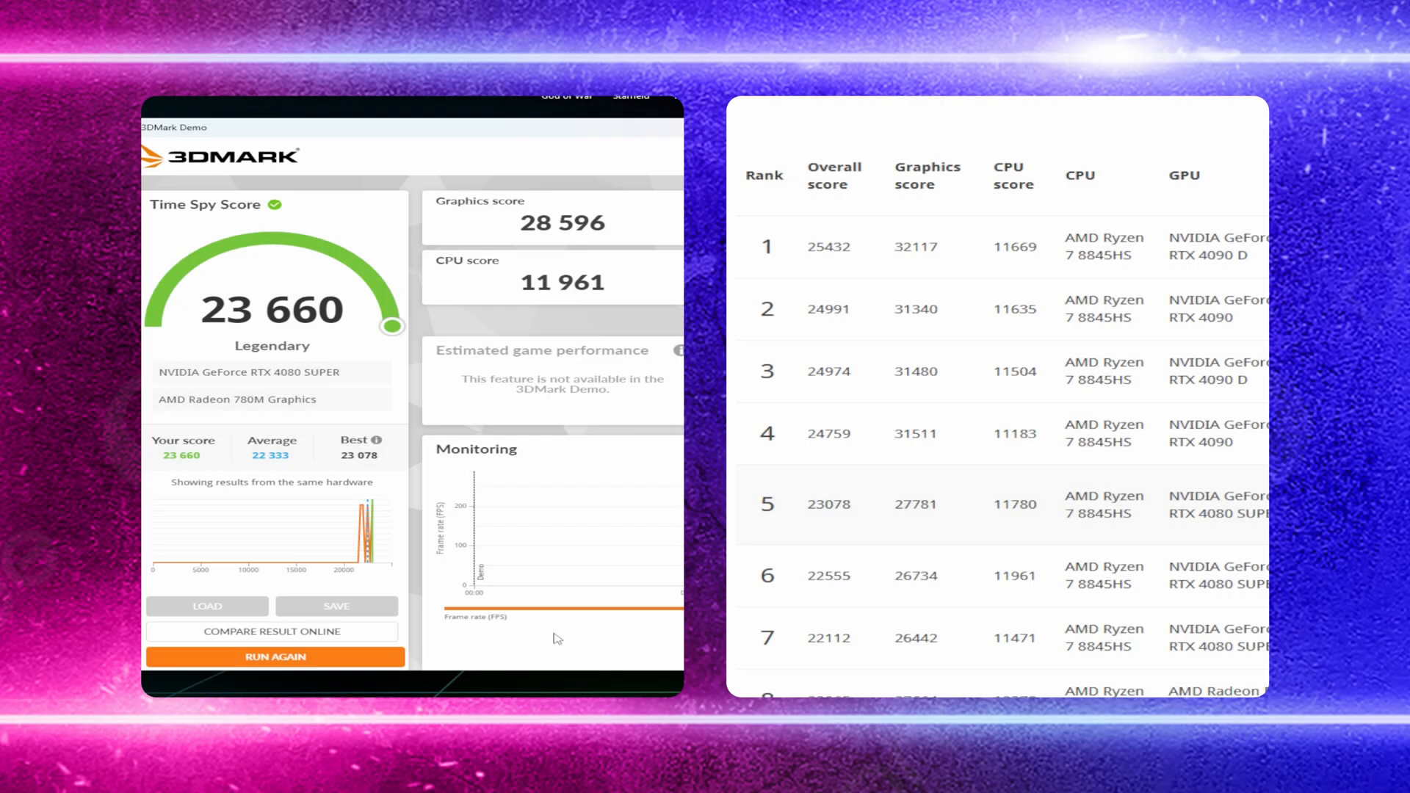
mouse_move(1042, 514)
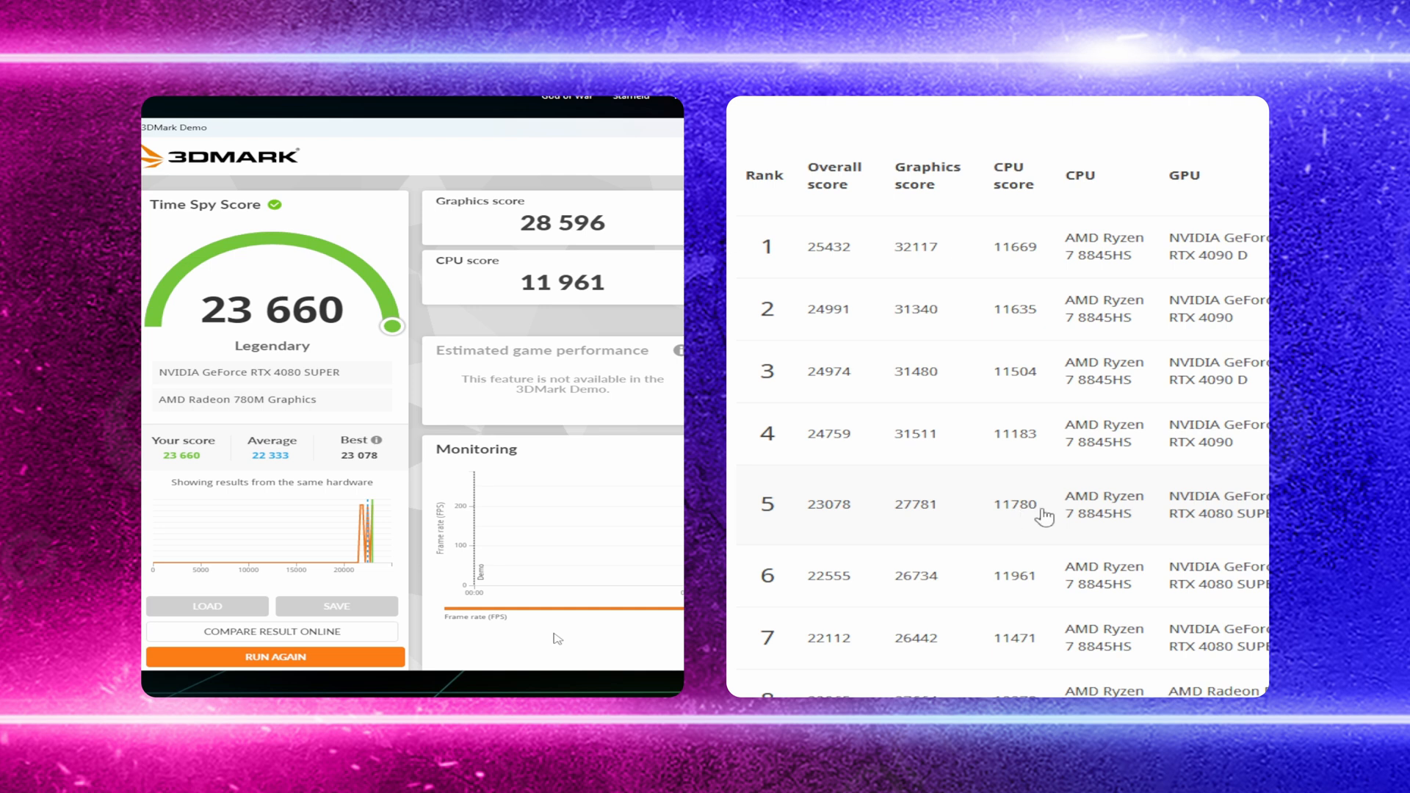
mouse_move(898, 461)
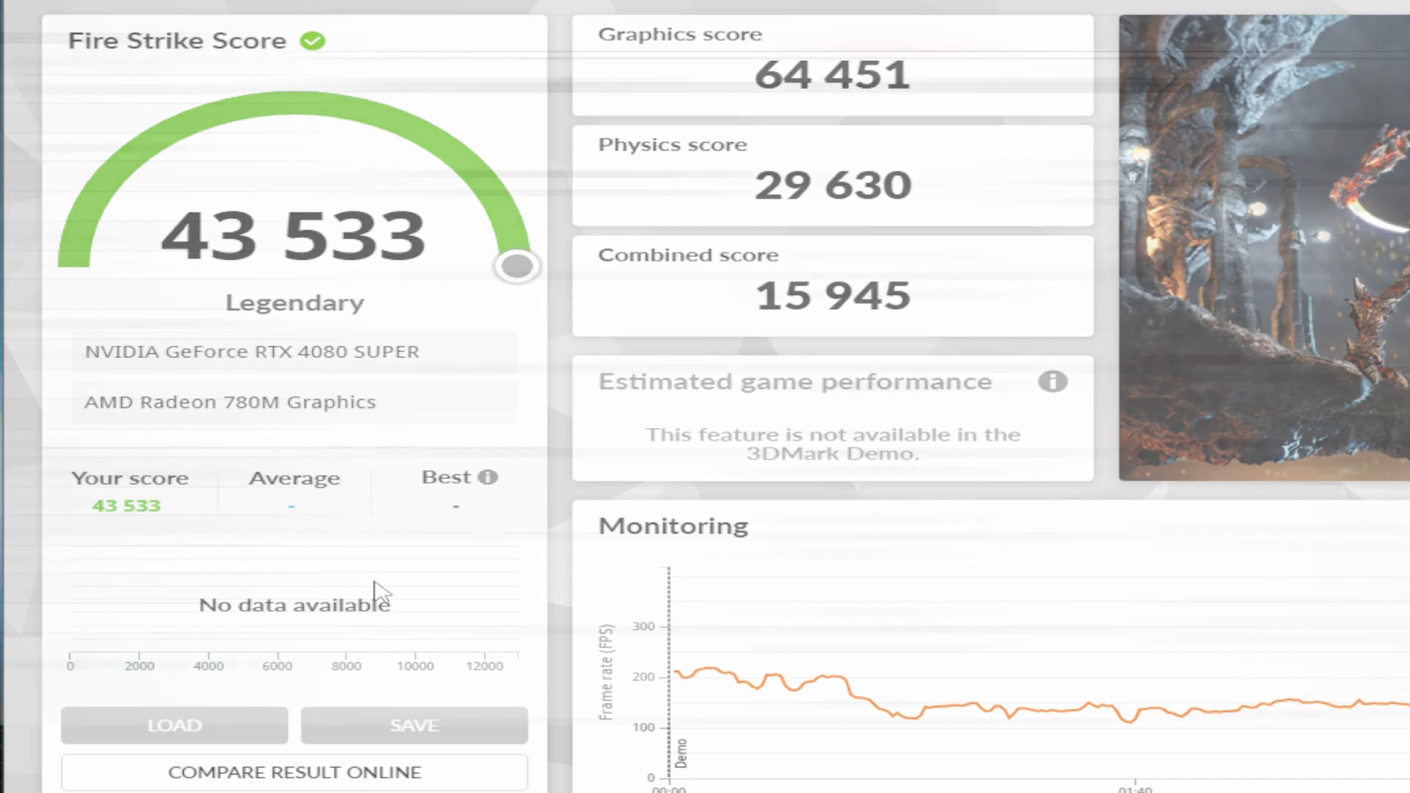
Step: Show the Fire Strike result with its 43,533 overall score
left_click(295, 792)
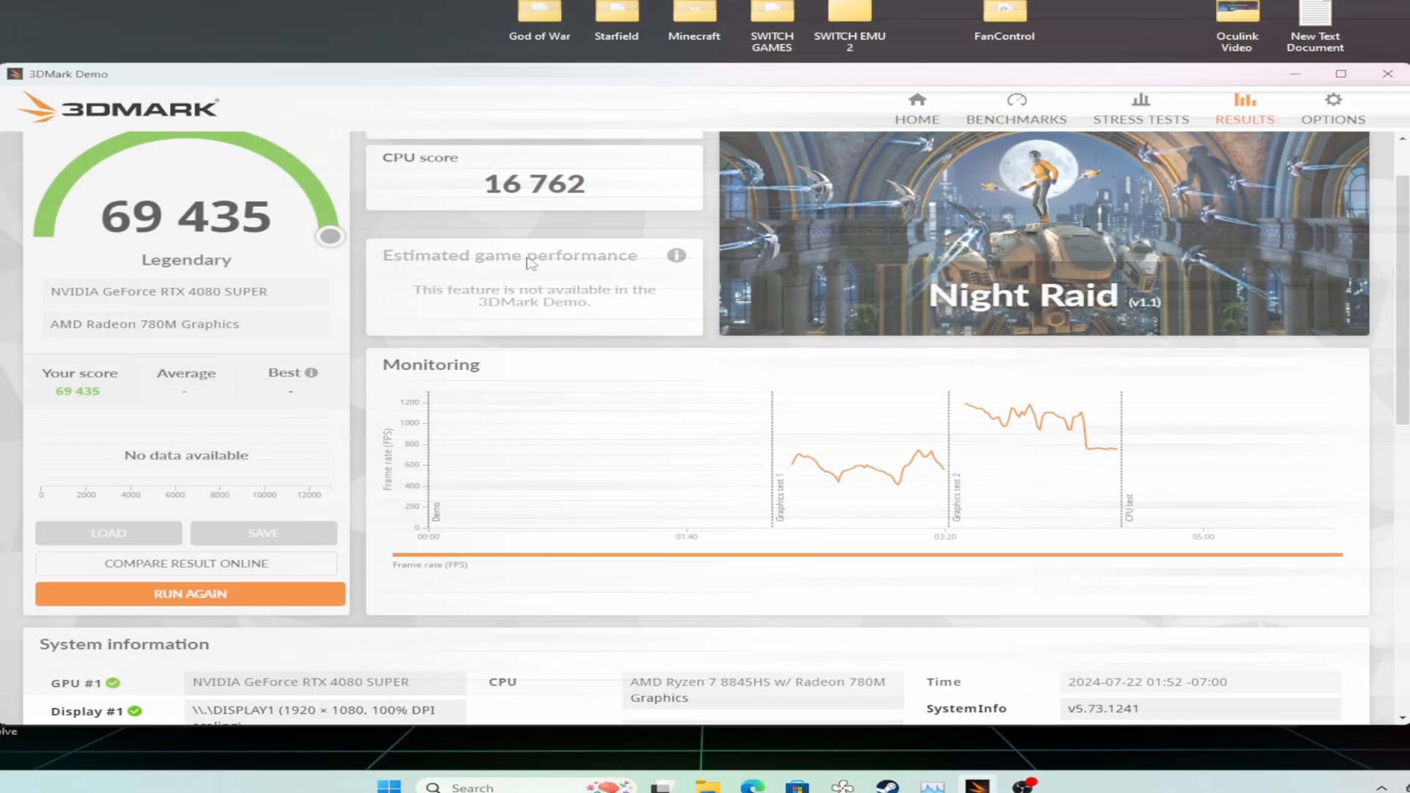
Step: Scroll the Night Raid result down to System information and Detailed scores
scroll("down", 3)
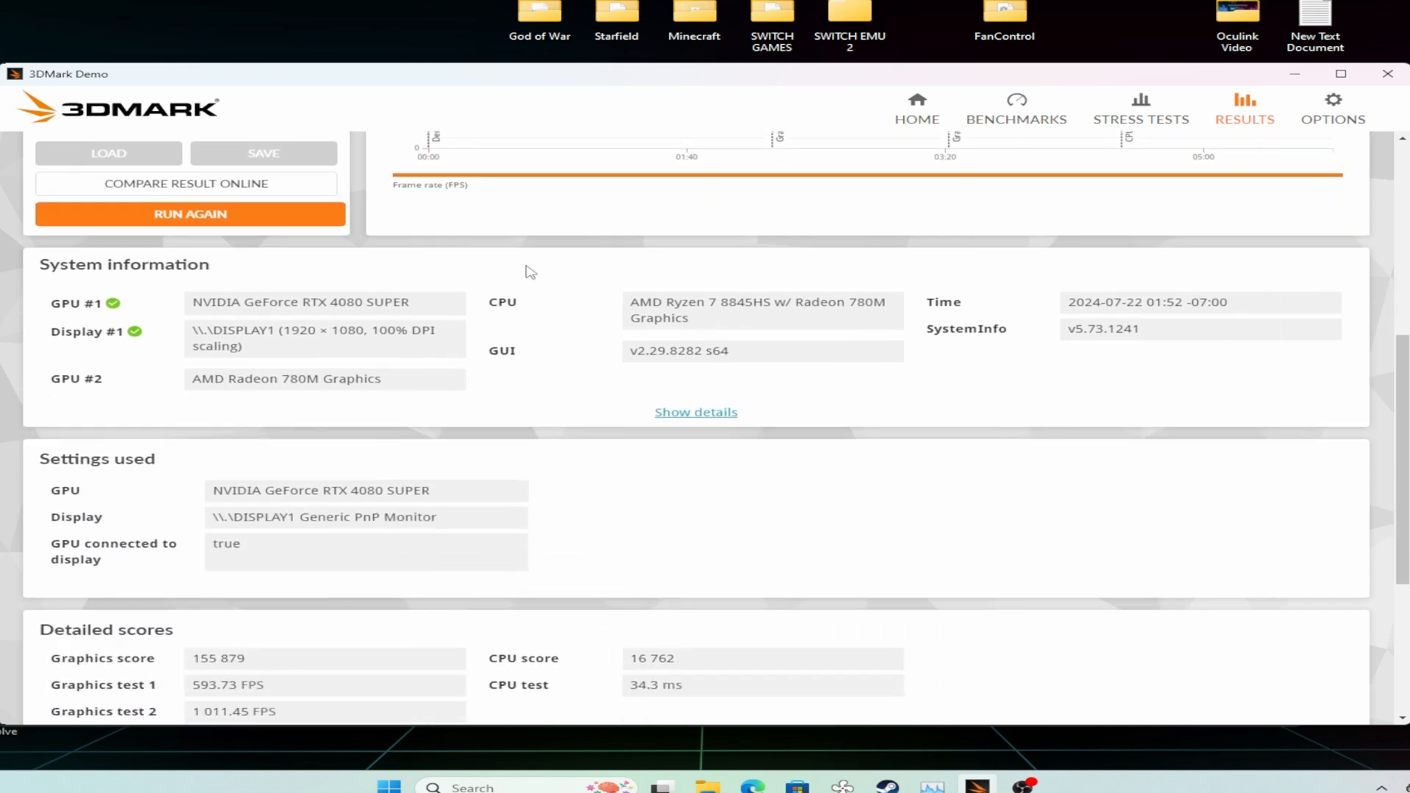
scroll("down", 3)
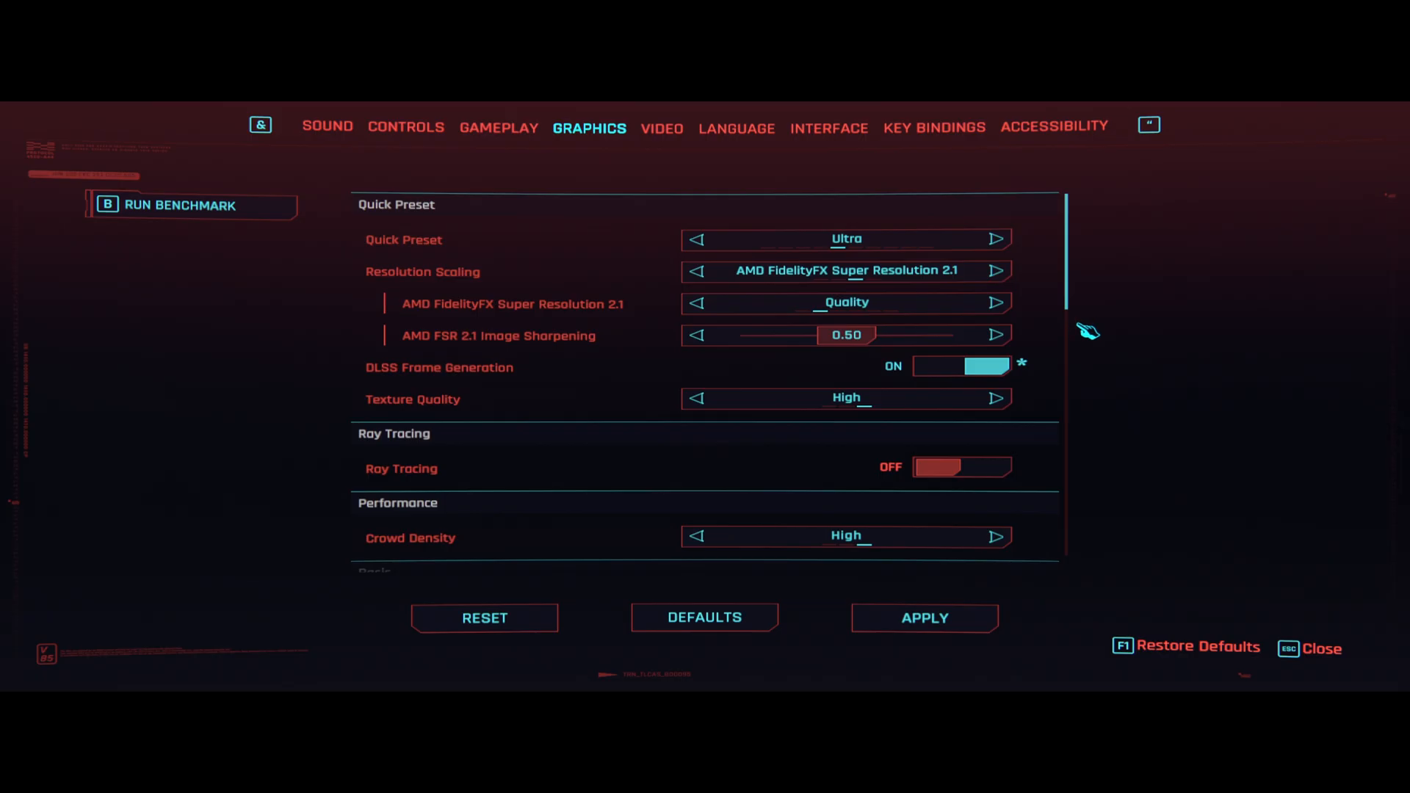
Step: Scroll Cyberpunk 2077's graphics options through shadows and fog, then close settings
scroll("down", 3)
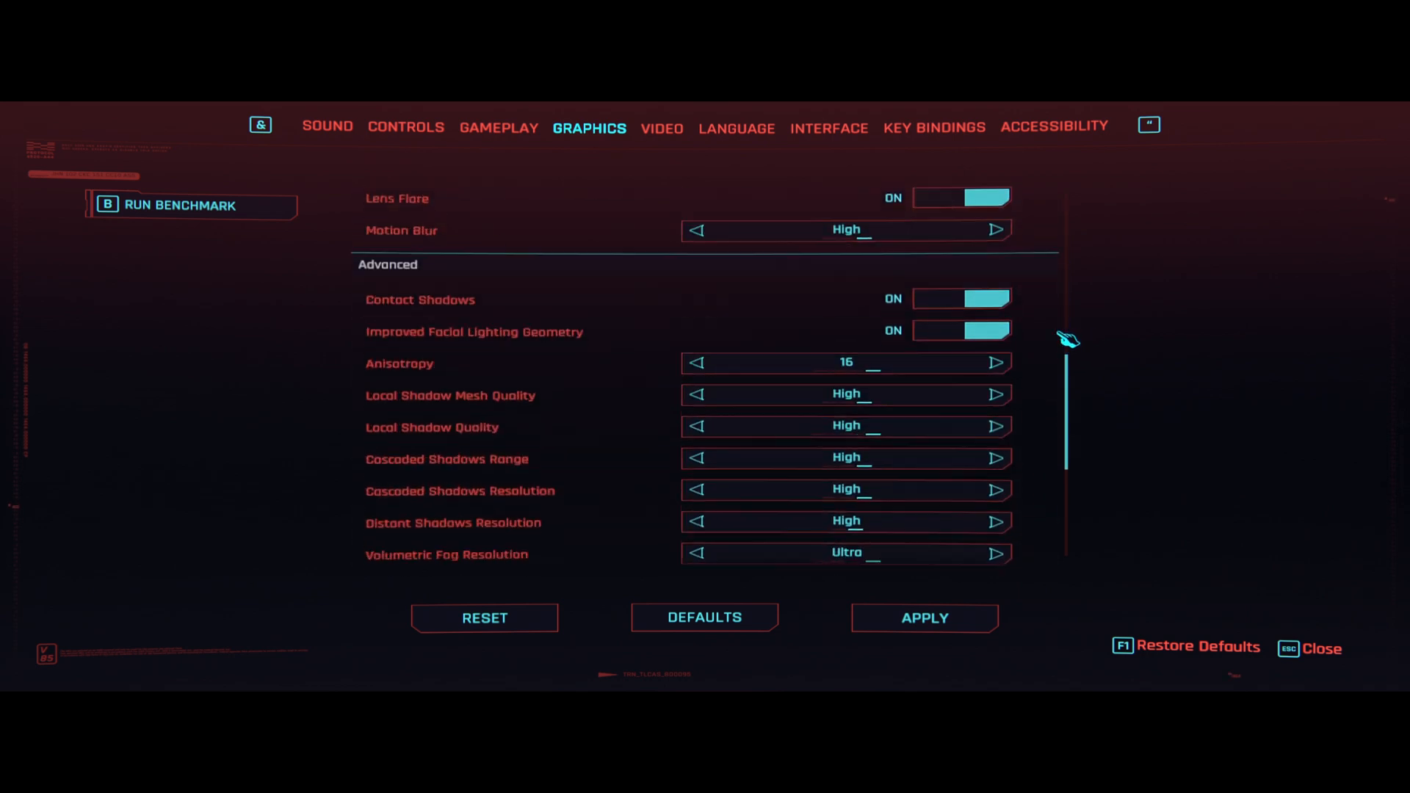
scroll("down", 3)
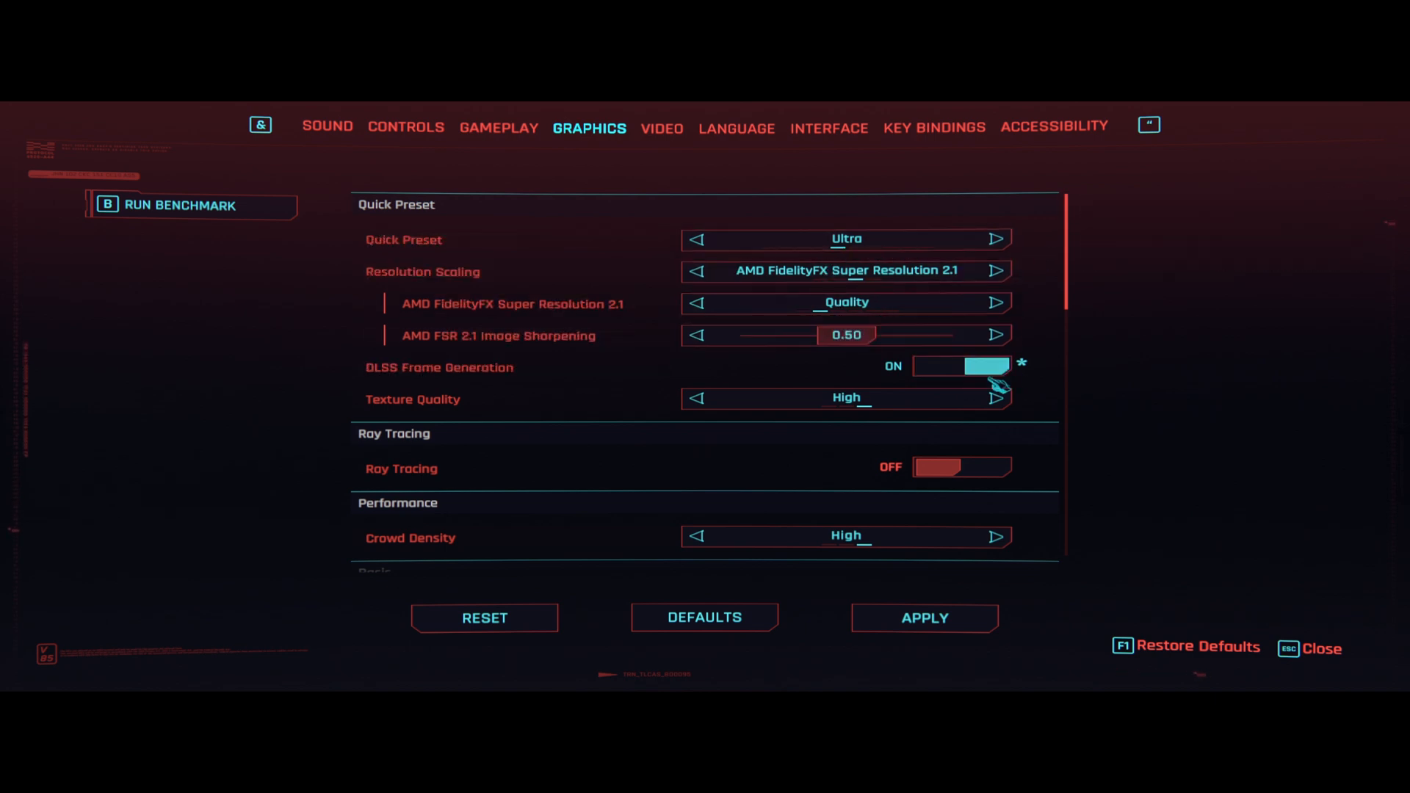
mouse_move(1035, 465)
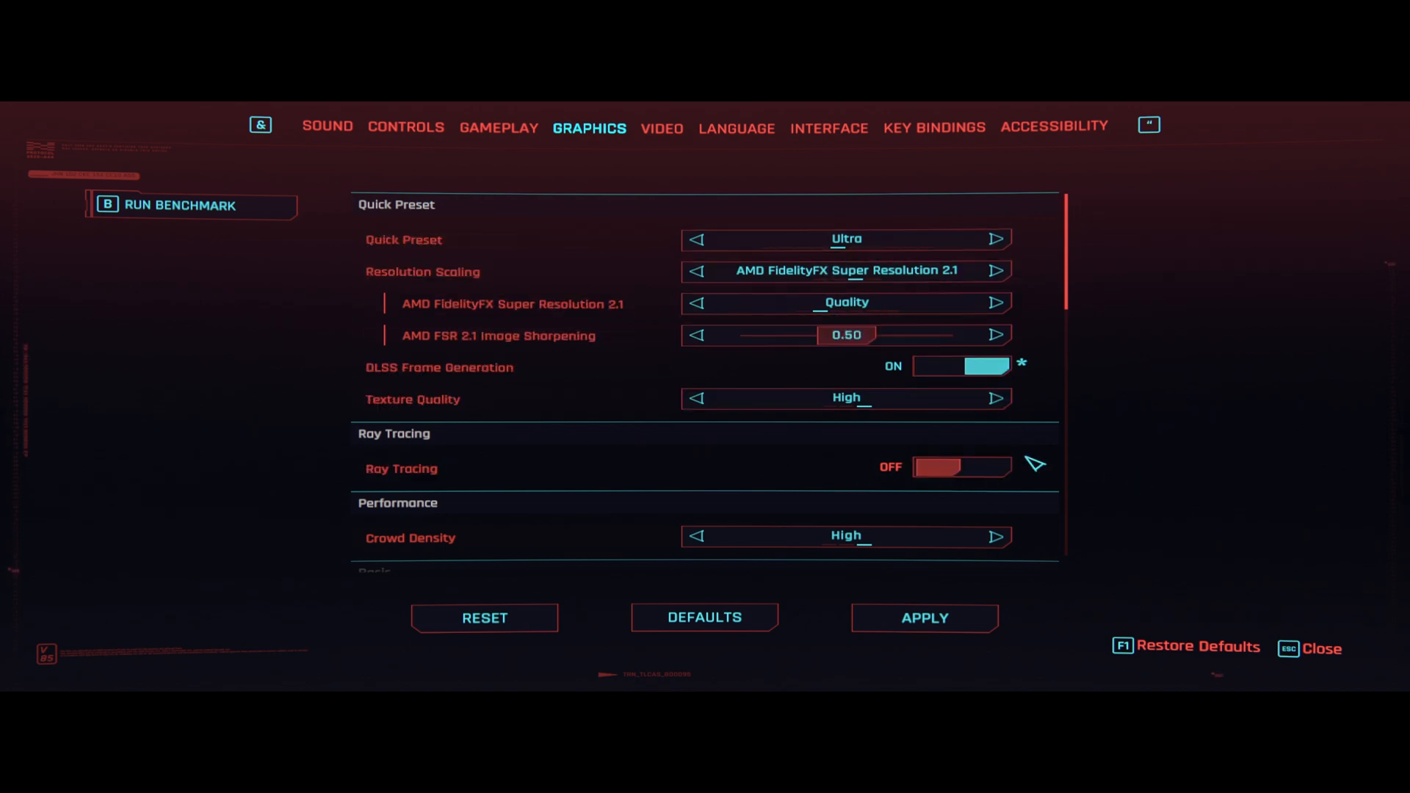
scroll("down", 3)
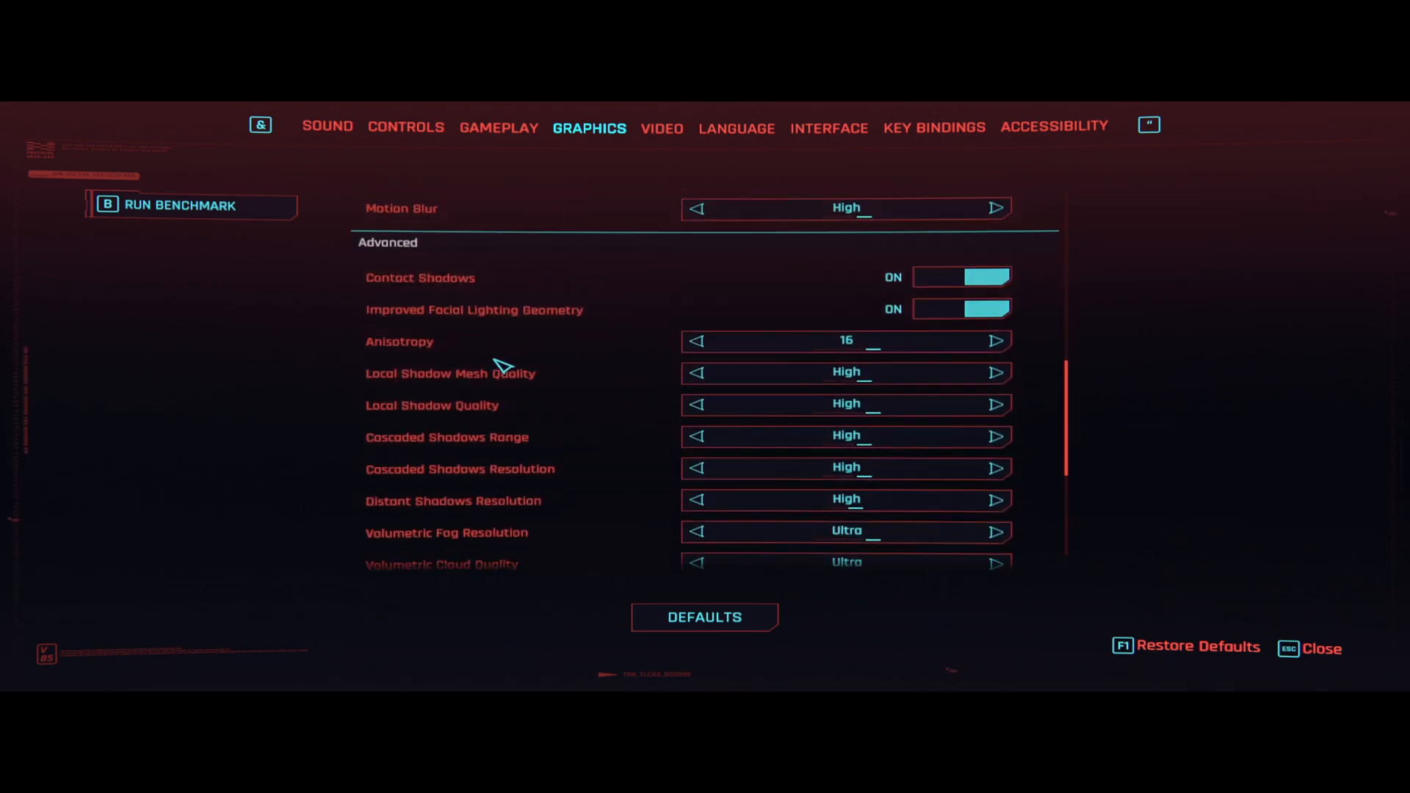
left_click(1320, 648)
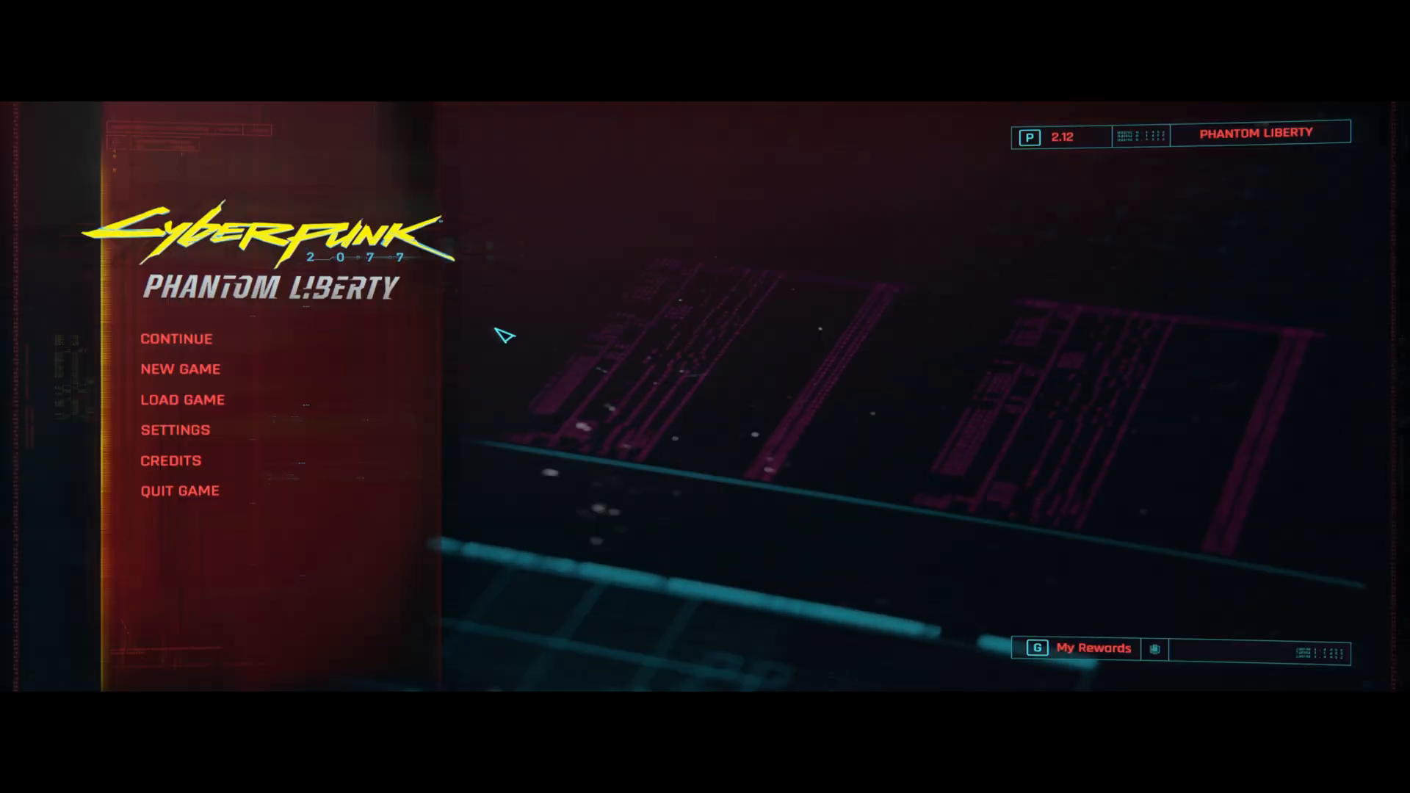